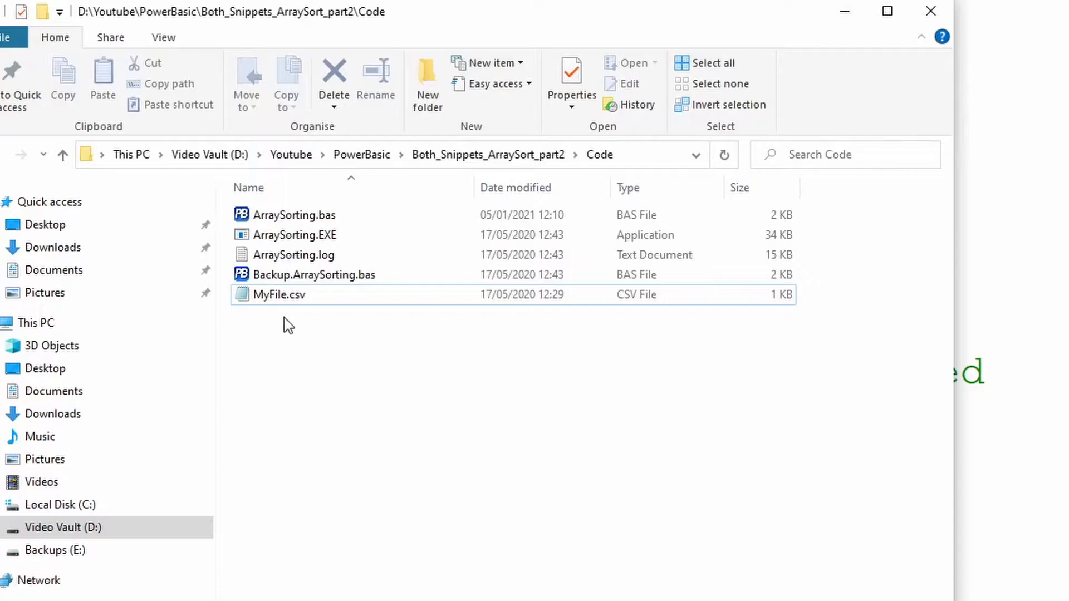
Open MyFile.csv from the Code folder in Notepad to view its eight contact rows
double_click(279, 294)
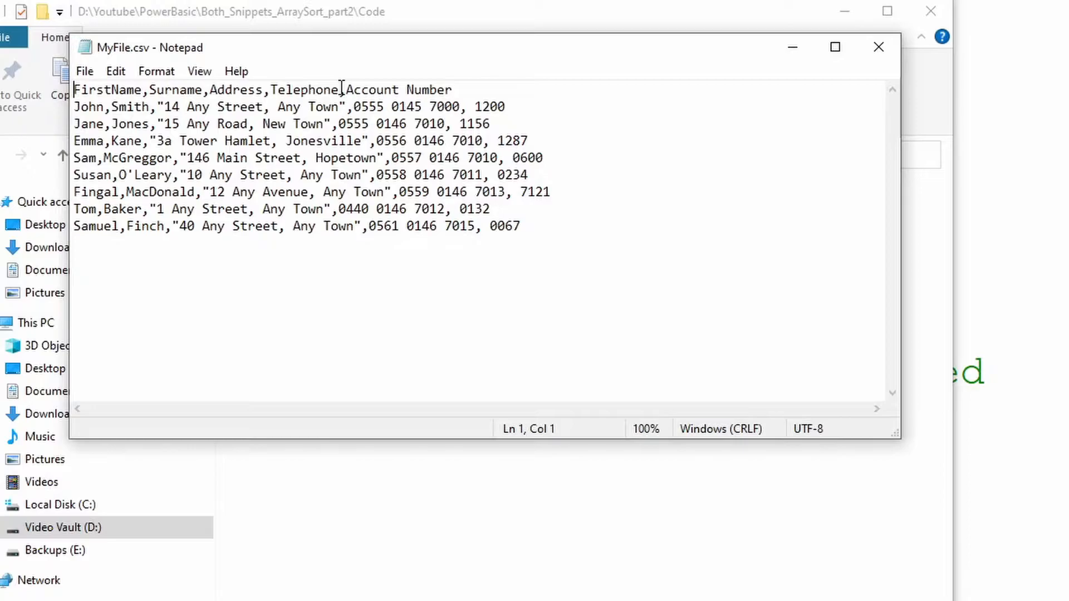
double_click(489, 106)
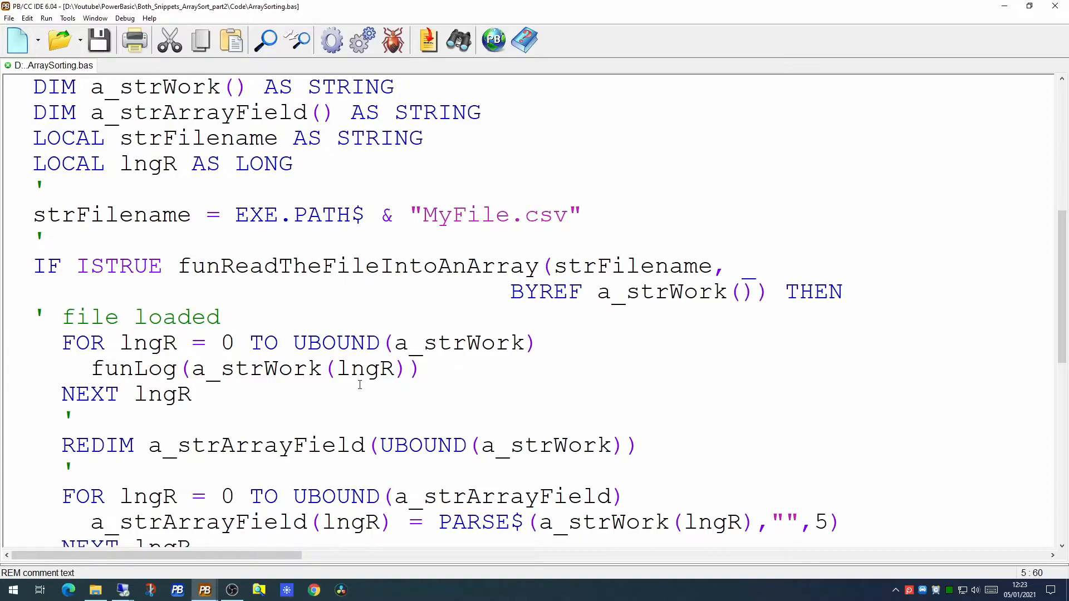
double_click(192, 267)
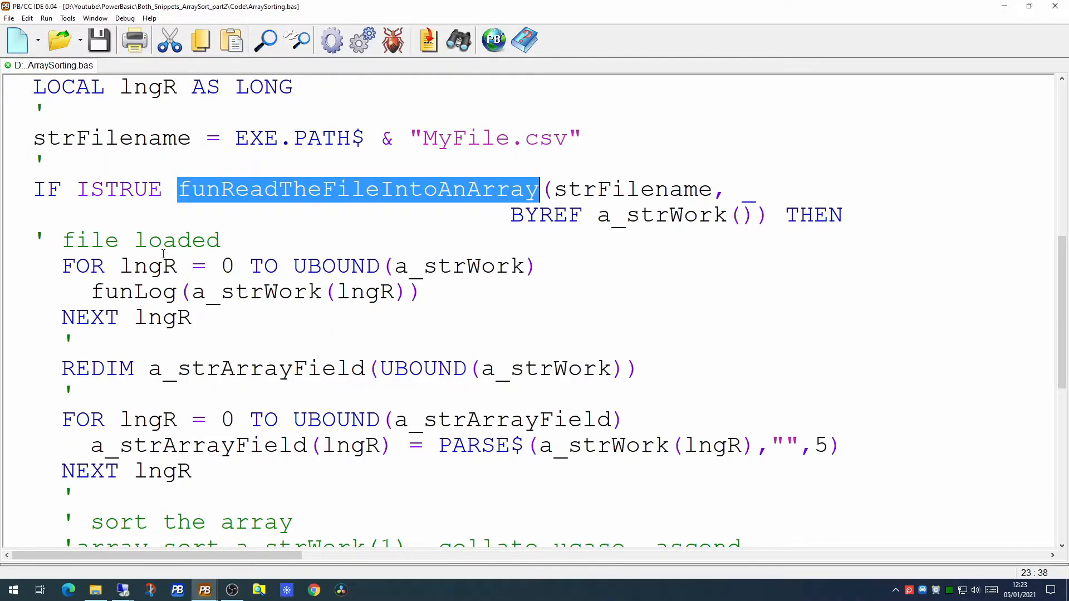
left_click_drag(61, 267, 177, 292)
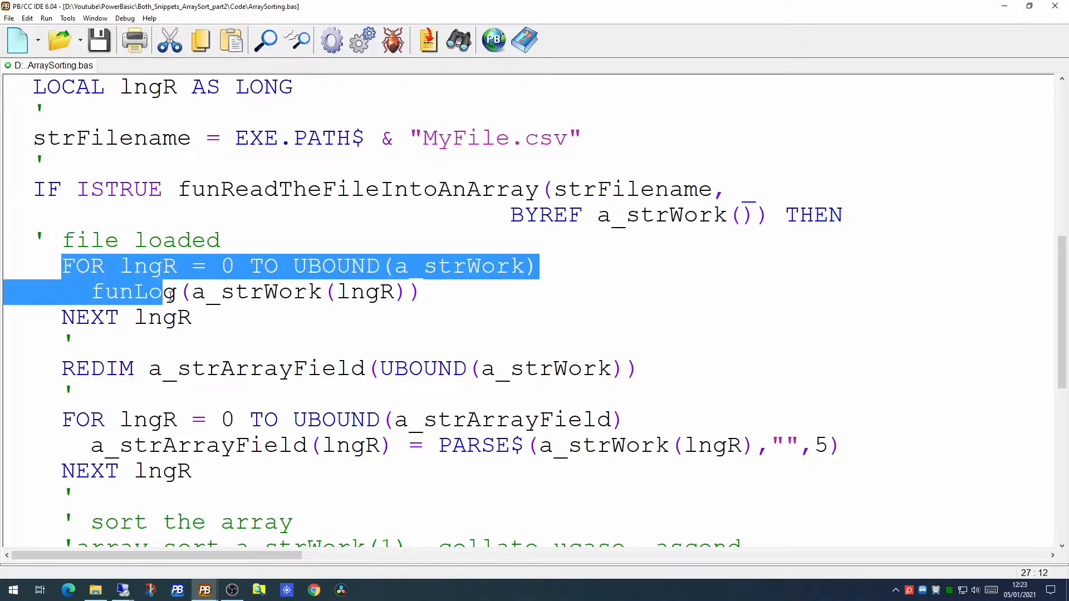
scroll("down", 3)
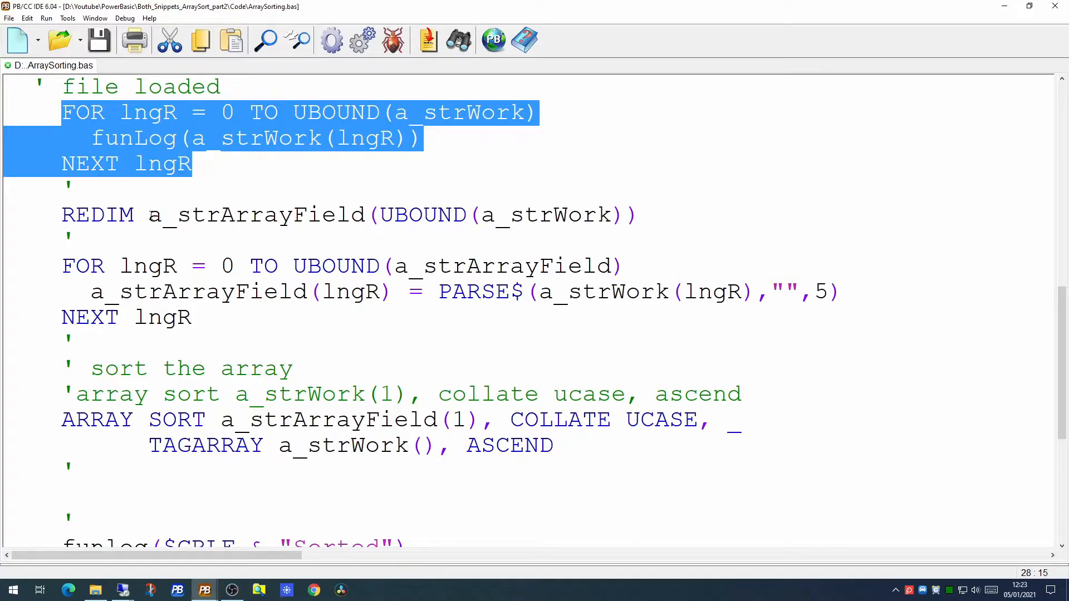
double_click(255, 215)
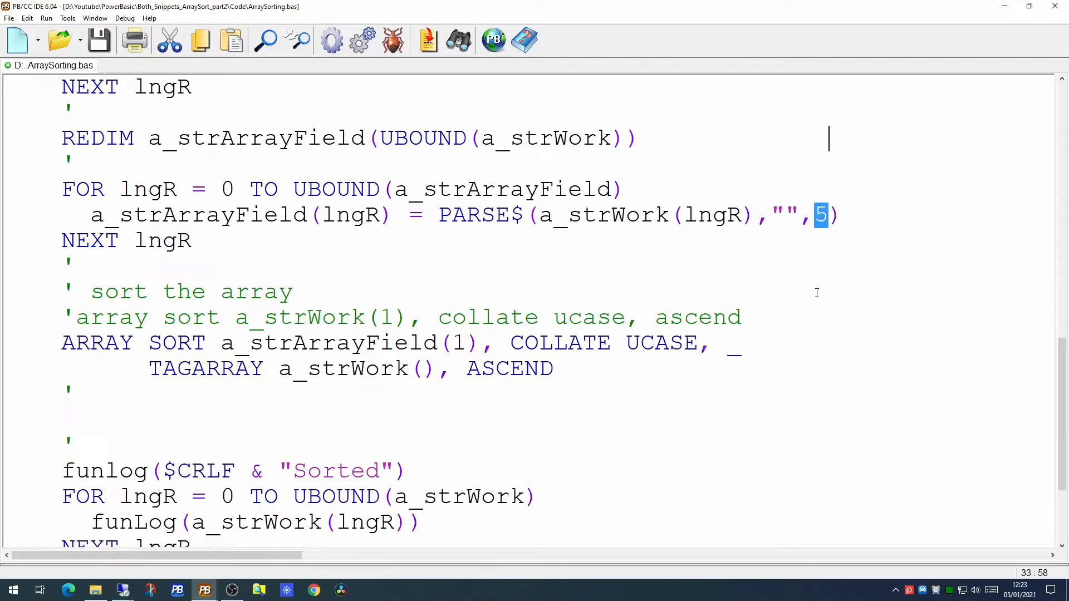
scroll("down", 3)
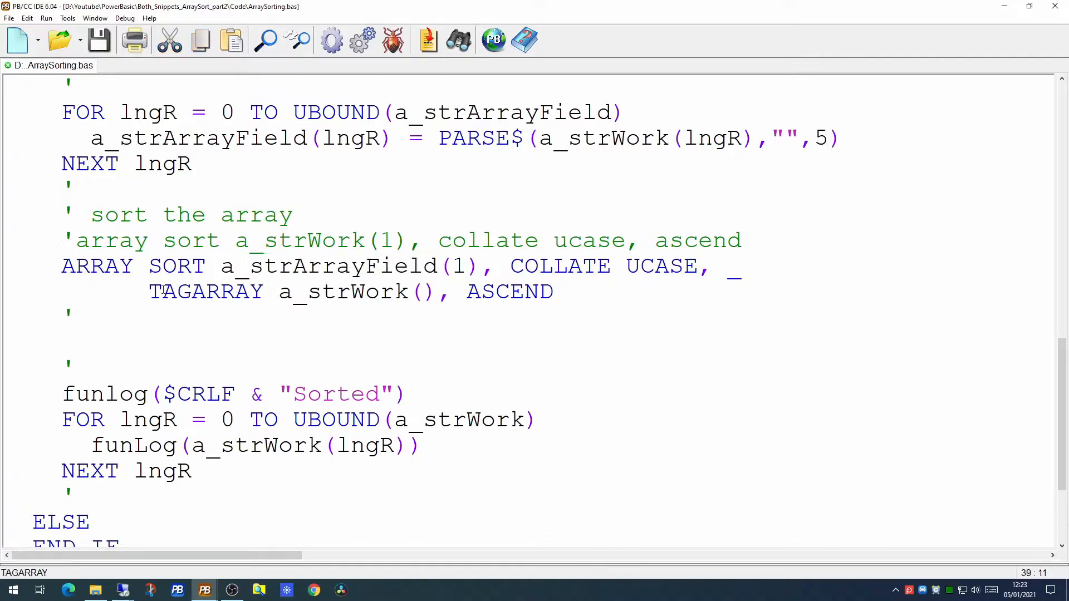
double_click(206, 292)
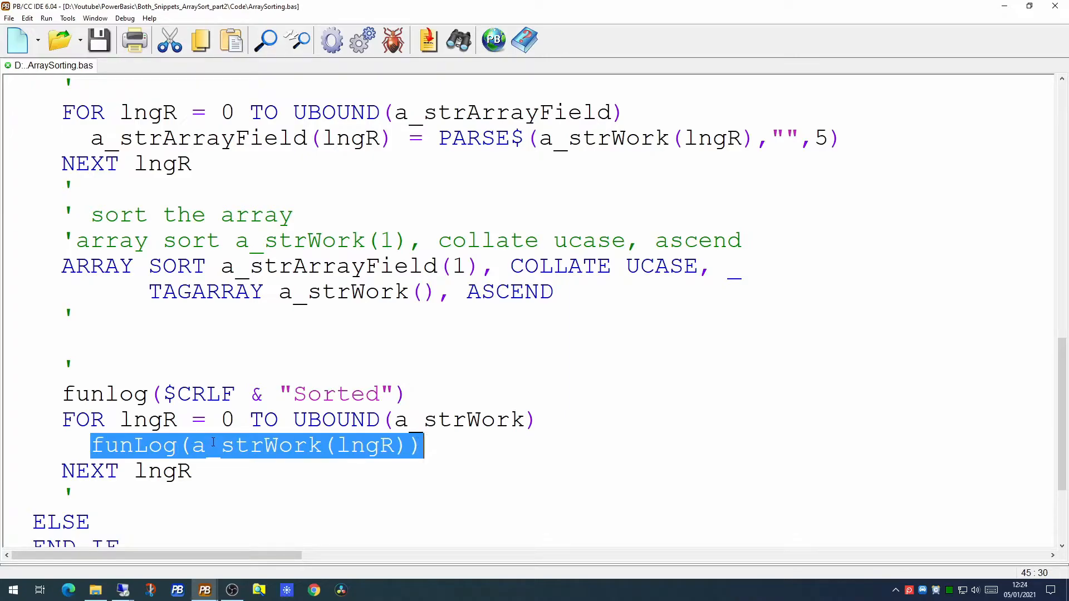
mouse_move(365, 40)
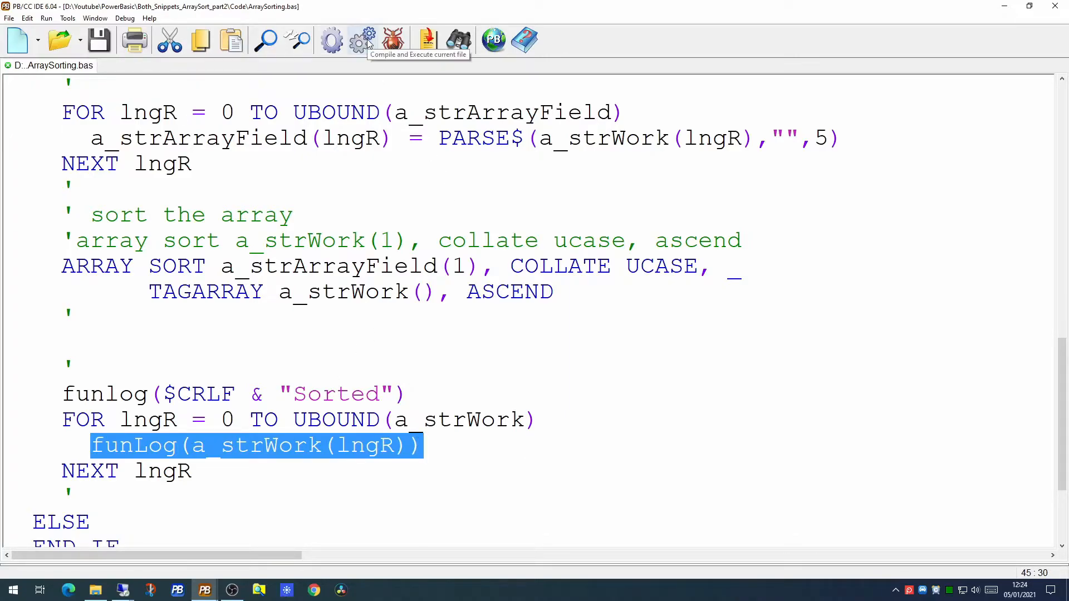
Compile and execute ArraySorting to print the eight records original and sorted by account number
left_click(367, 40)
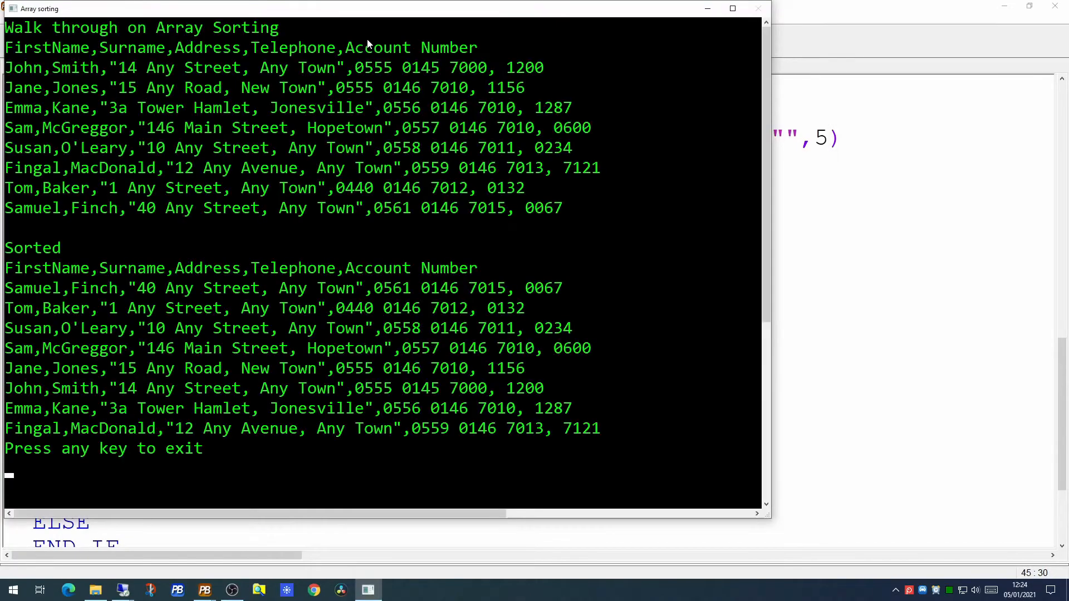
mouse_move(544, 73)
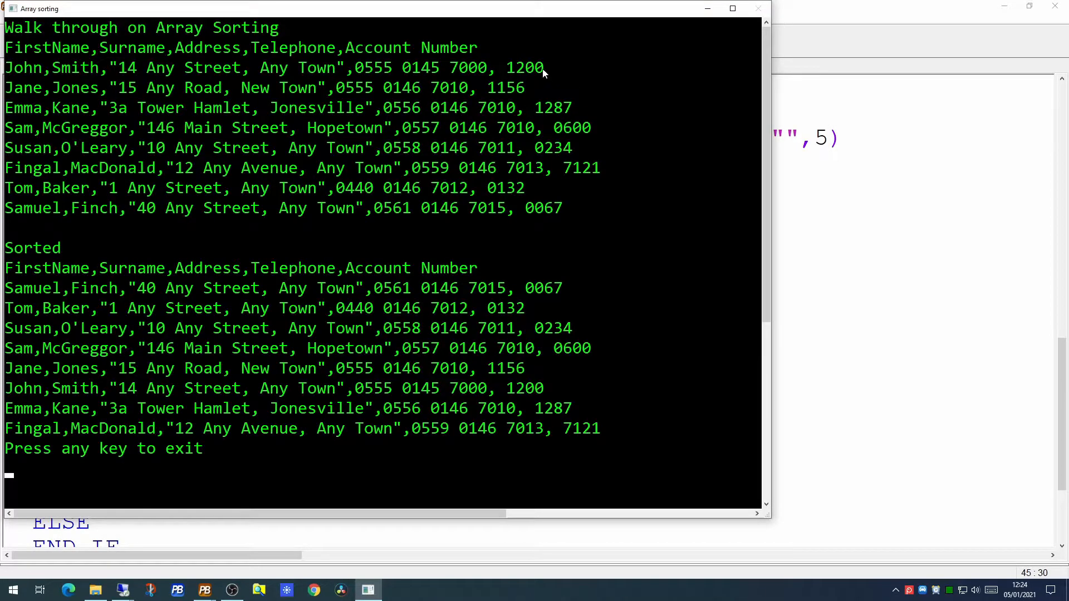
mouse_move(554, 101)
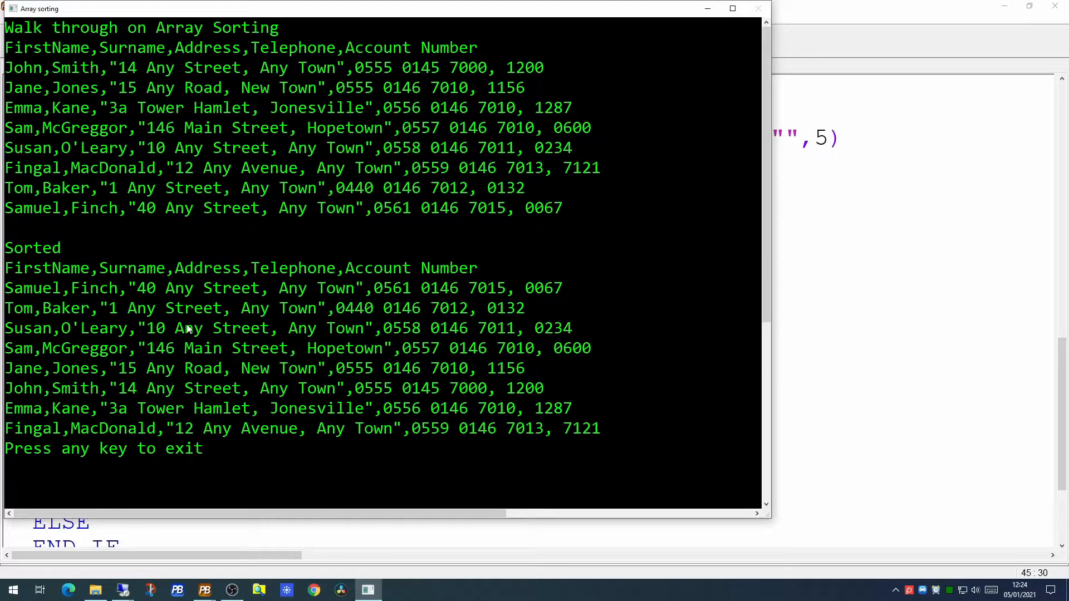
mouse_move(402, 268)
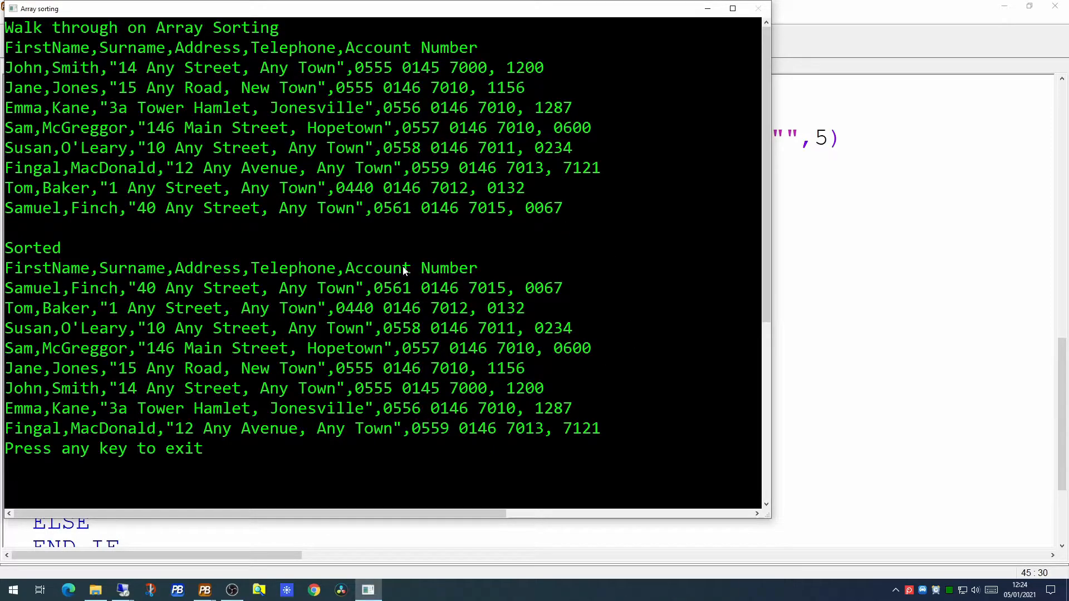
mouse_move(541, 289)
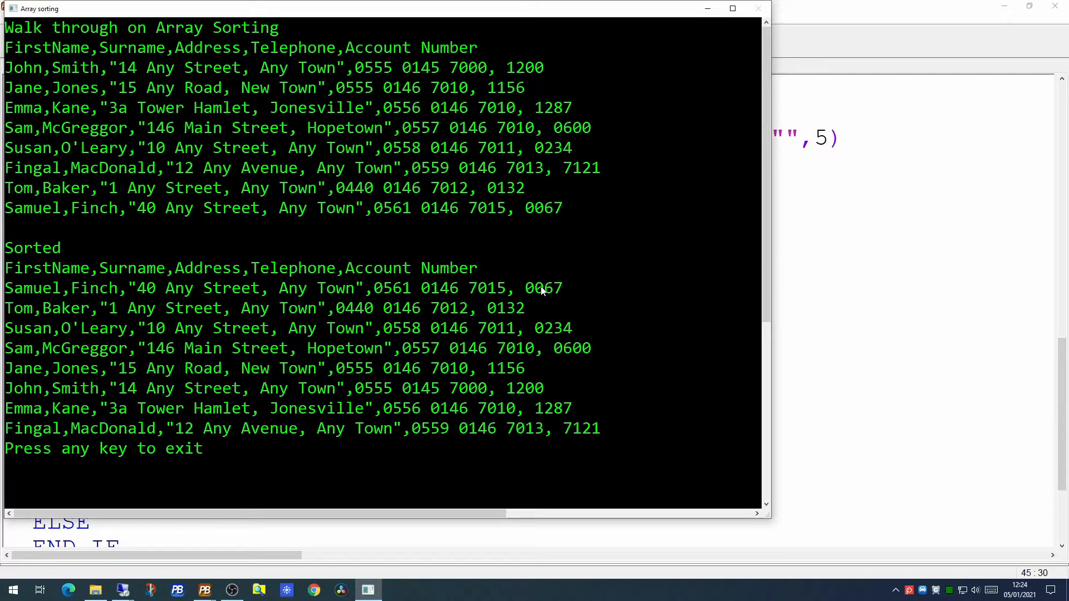
mouse_move(593, 442)
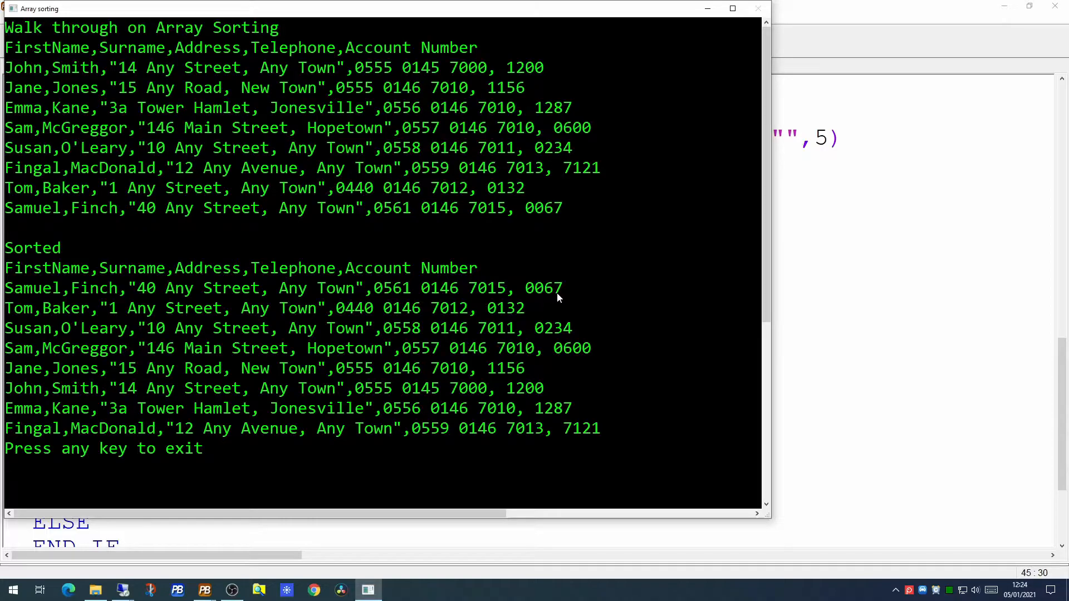
mouse_move(532, 294)
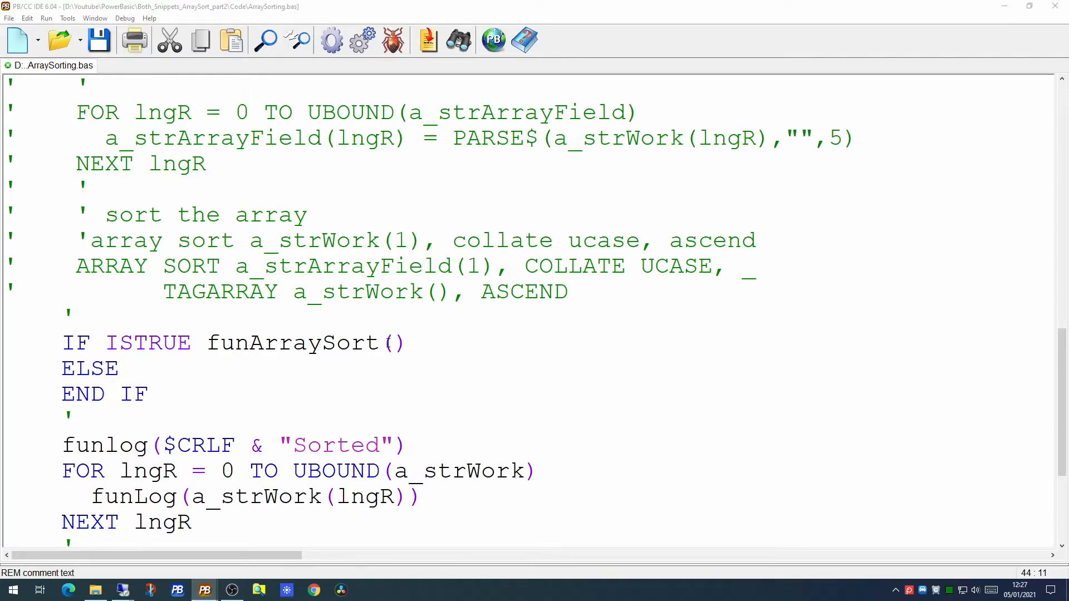
Begin the funArraySort call by passing BYREF a_strWork() with a line continuation
type("BYREF a_strWork(), _")
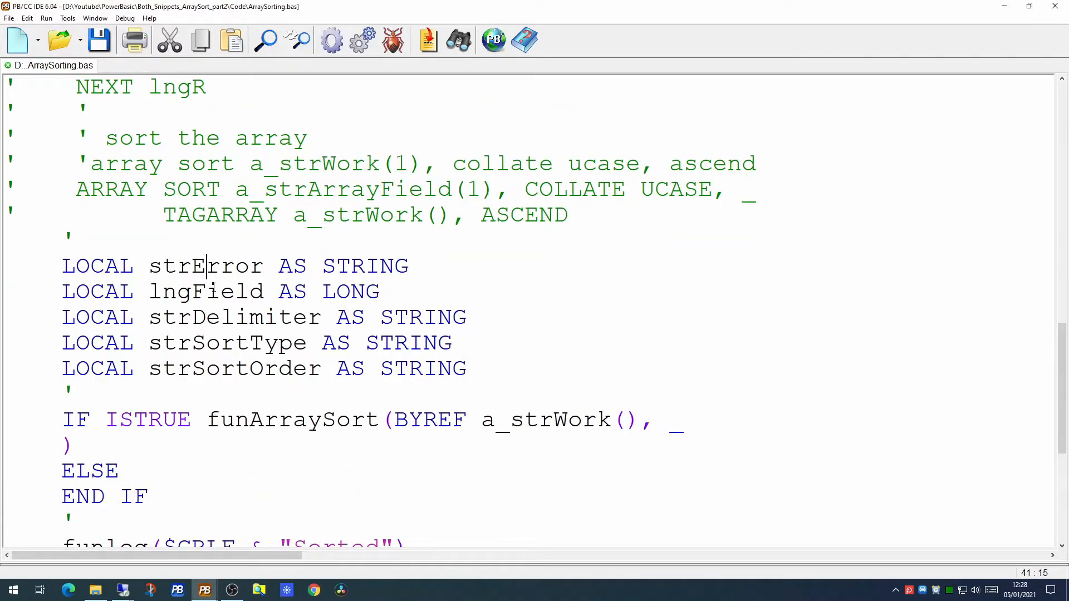
Set lngField = 5, comma delimiter, LONG ascending, and complete funArraySort with error logging
double_click(206, 292)
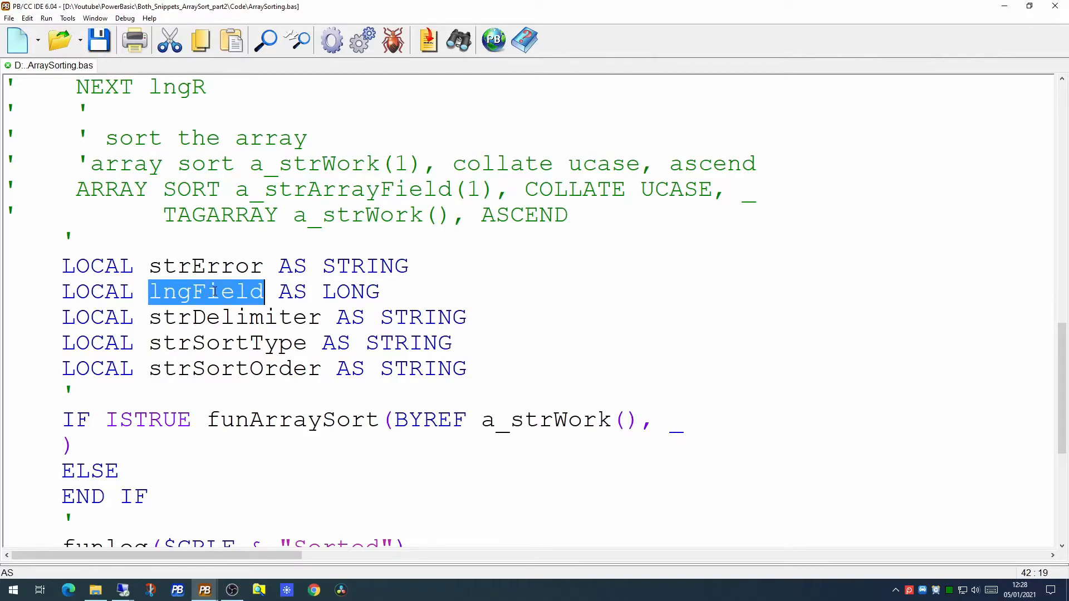
double_click(235, 317)
type("'")
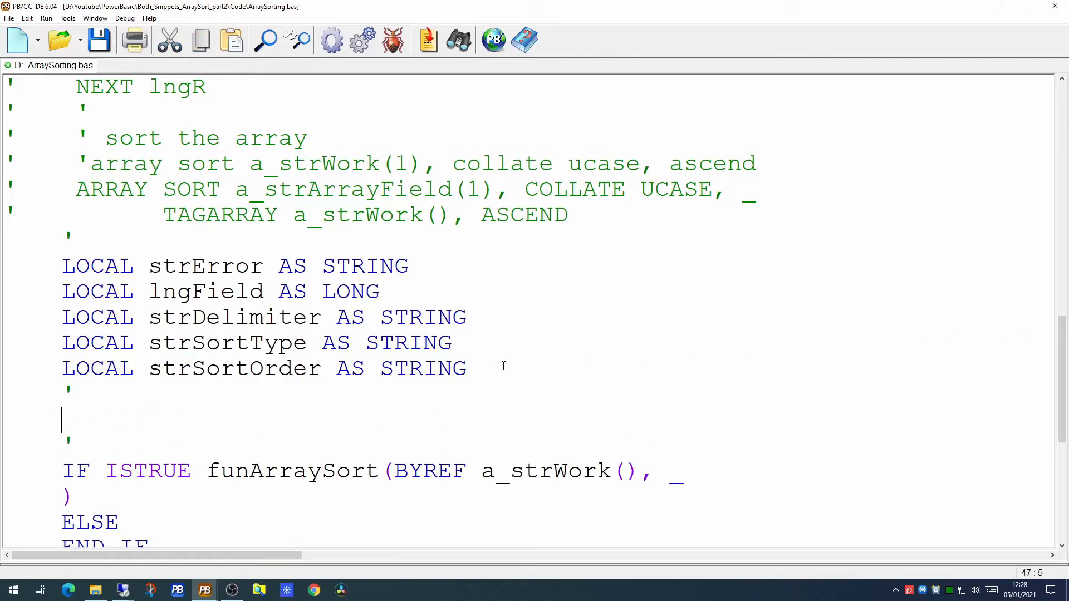
type("lngField = 5")
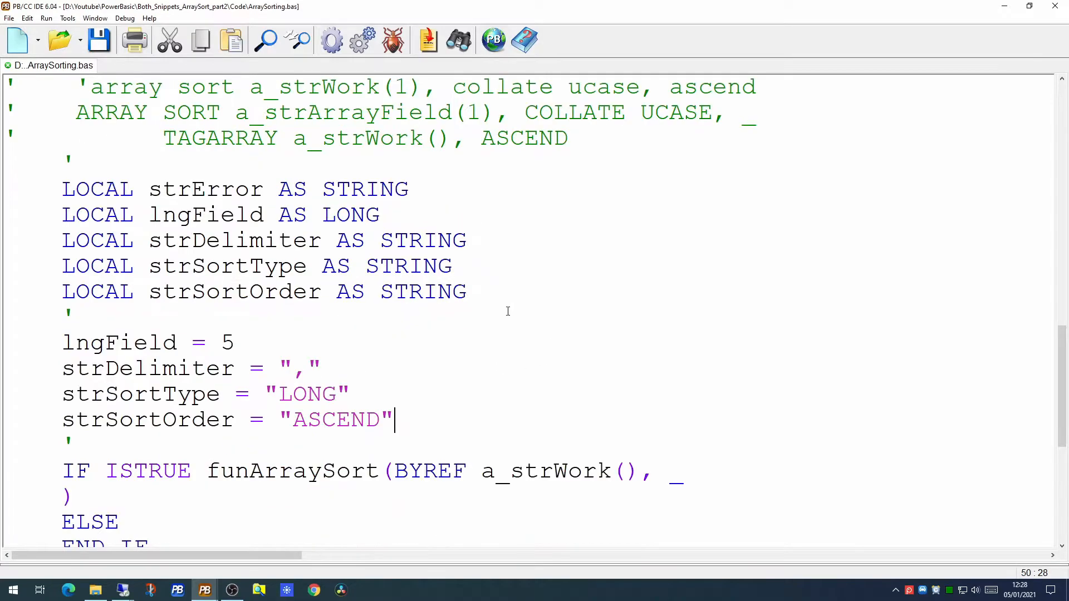
double_click(225, 342)
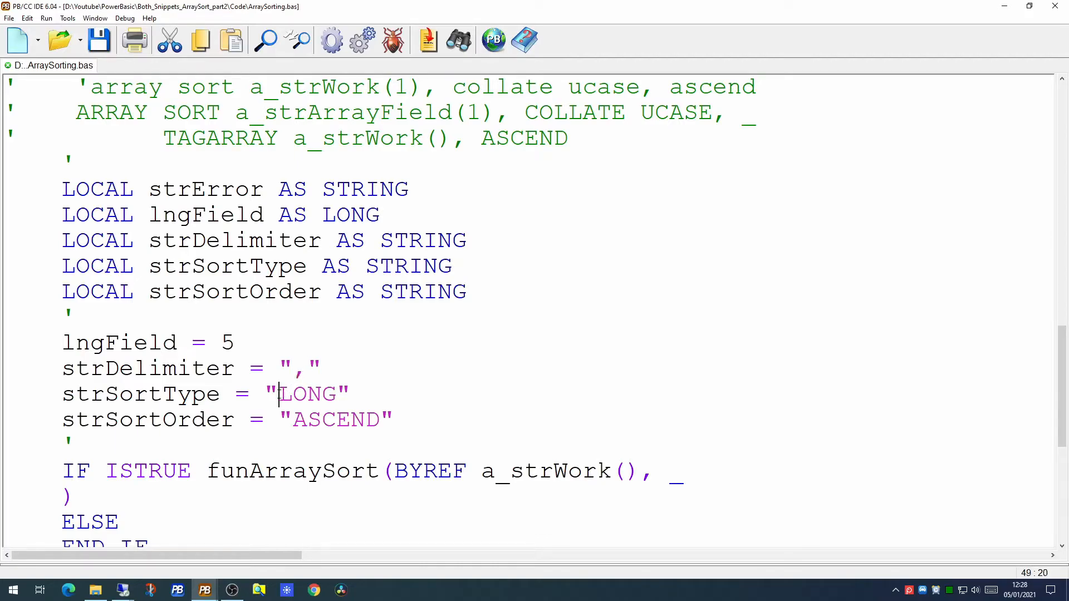
double_click(307, 394)
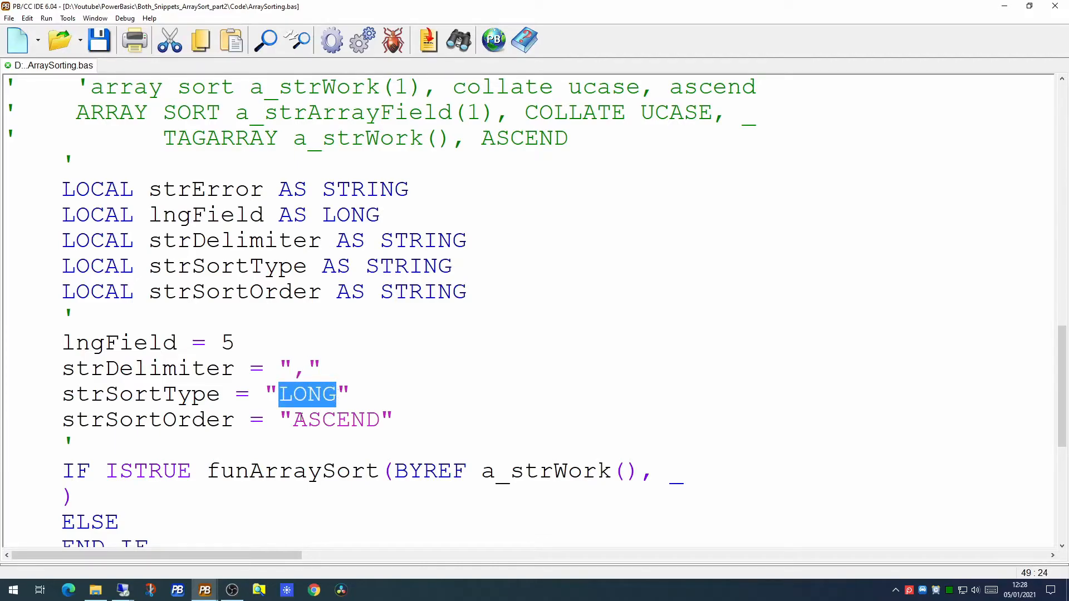
double_click(335, 419)
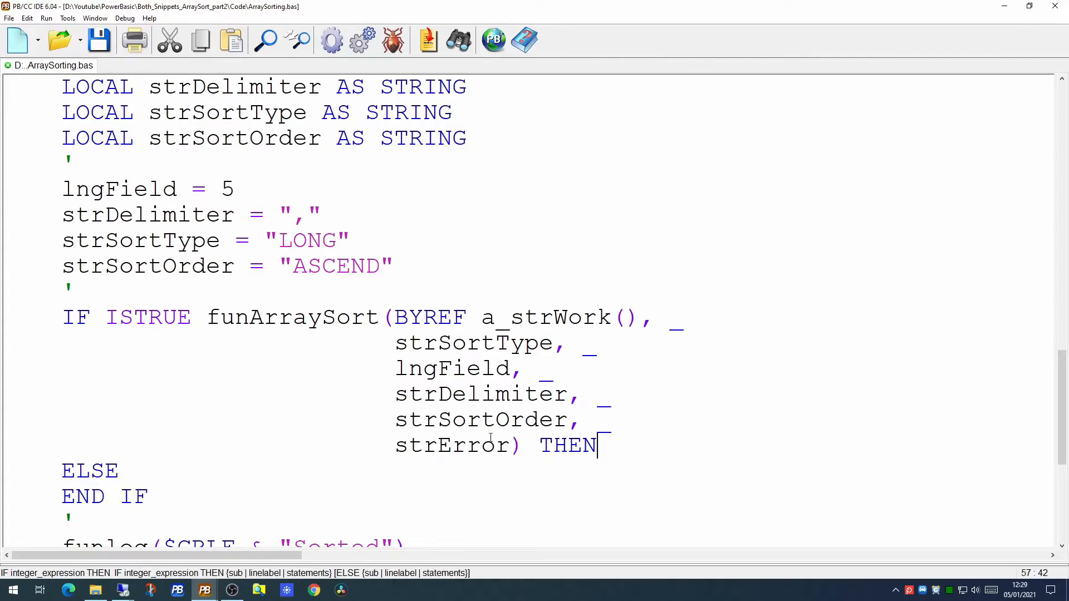
key("enter")
type("'sorted ok")
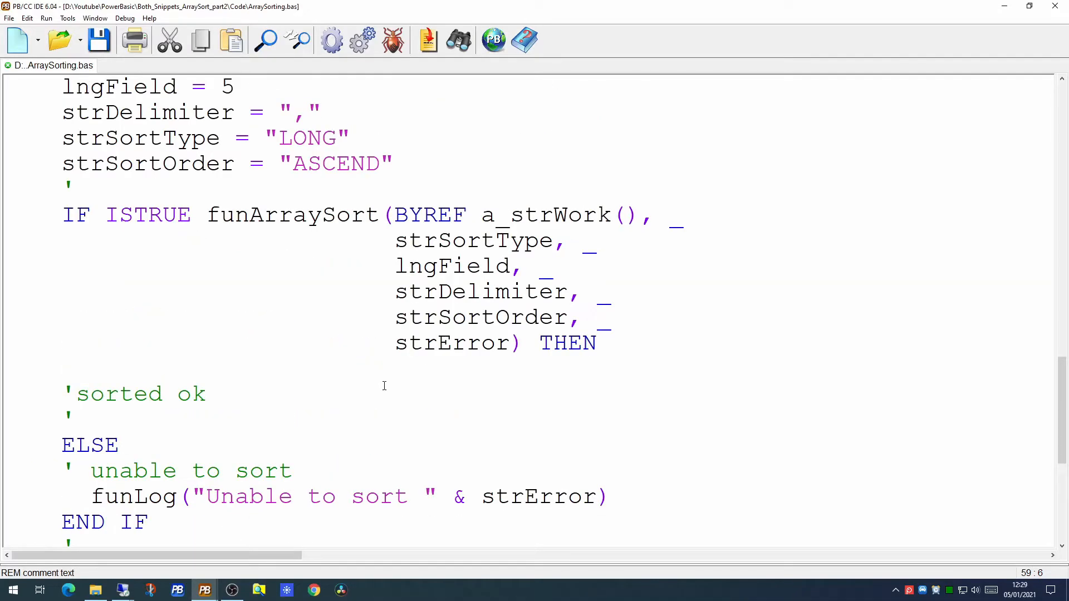
Save the new library source file as PB_Sorting.inc under Libraries
left_click(16, 40)
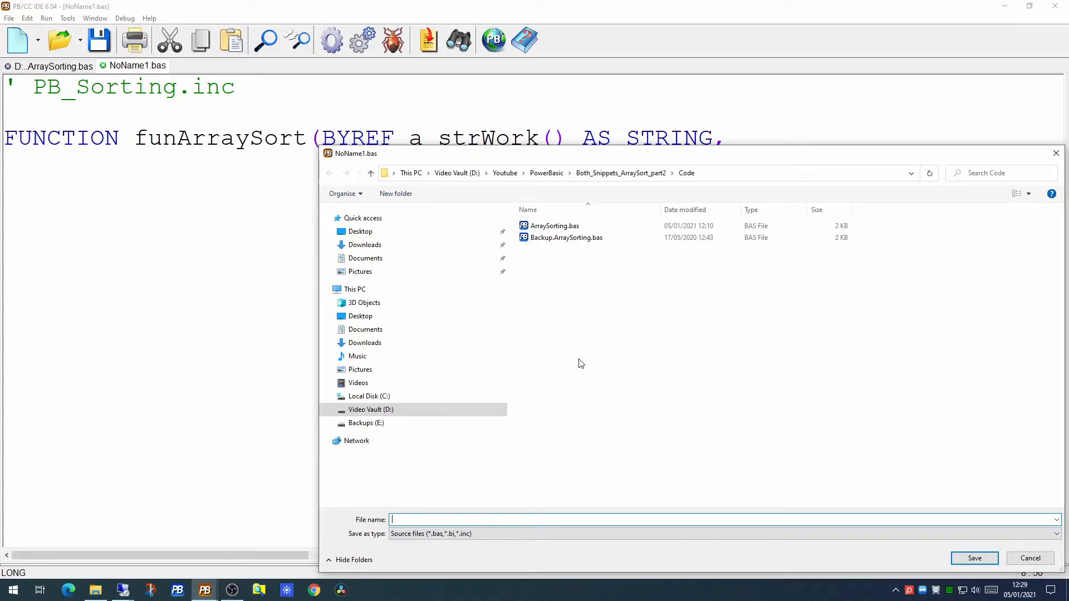
type("PB_Sorting.inc")
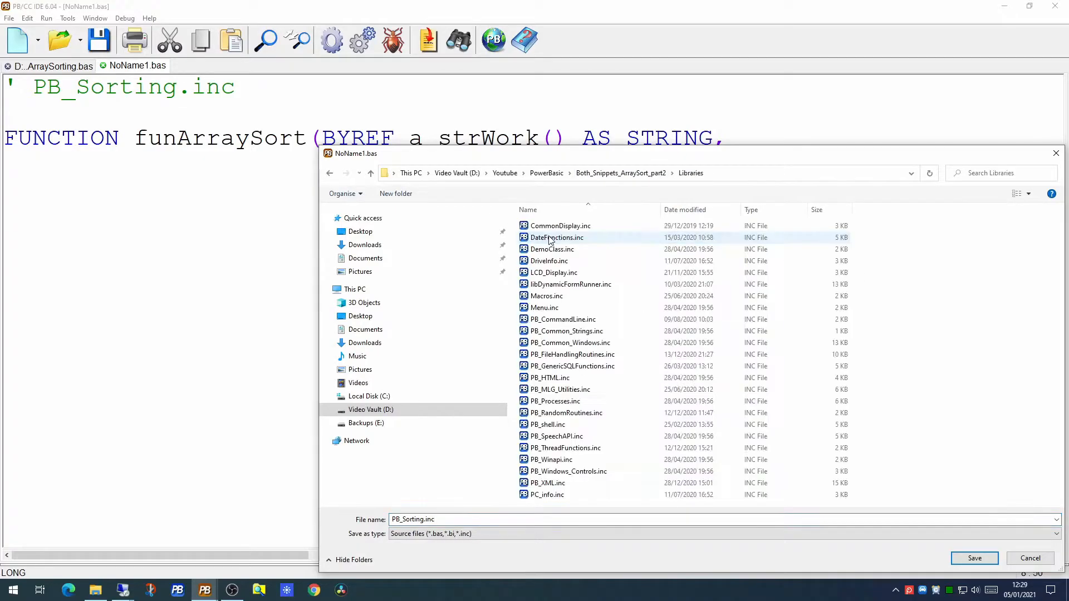
left_click(974, 558)
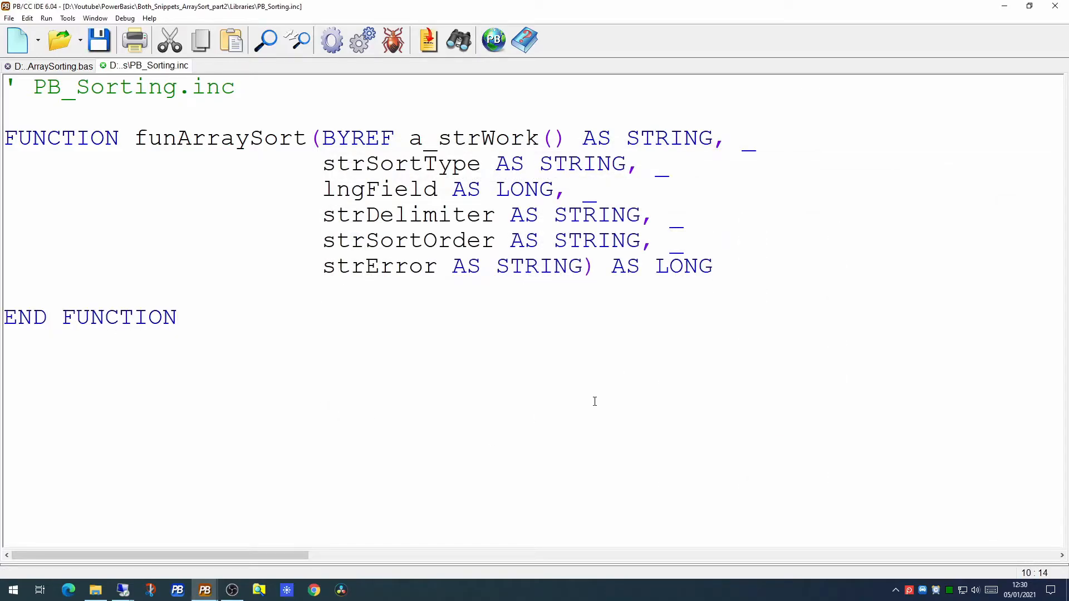
left_click(508, 138)
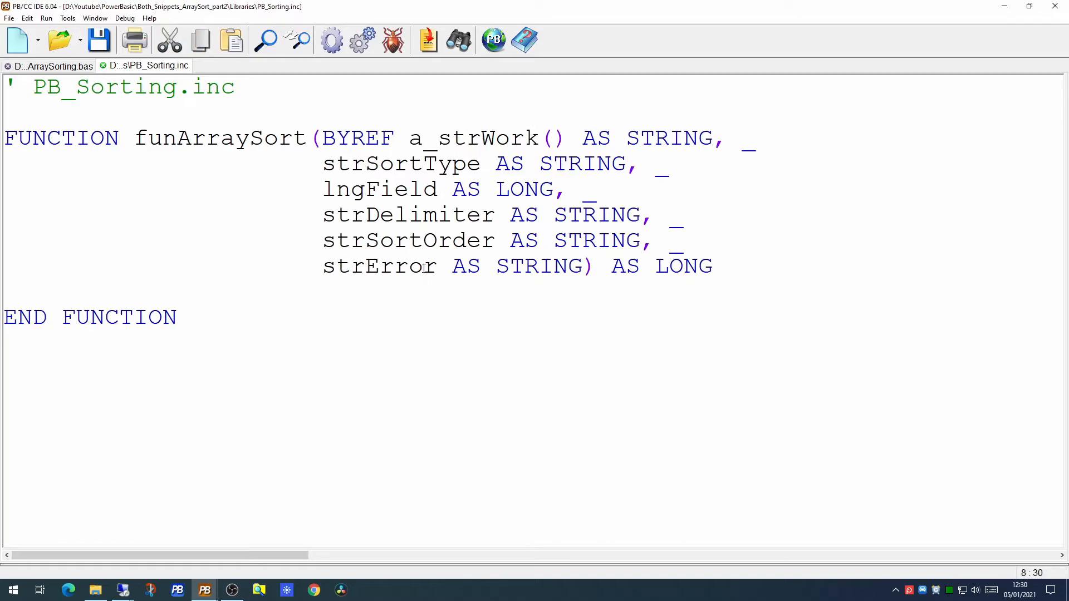
mouse_move(760, 268)
type("'")
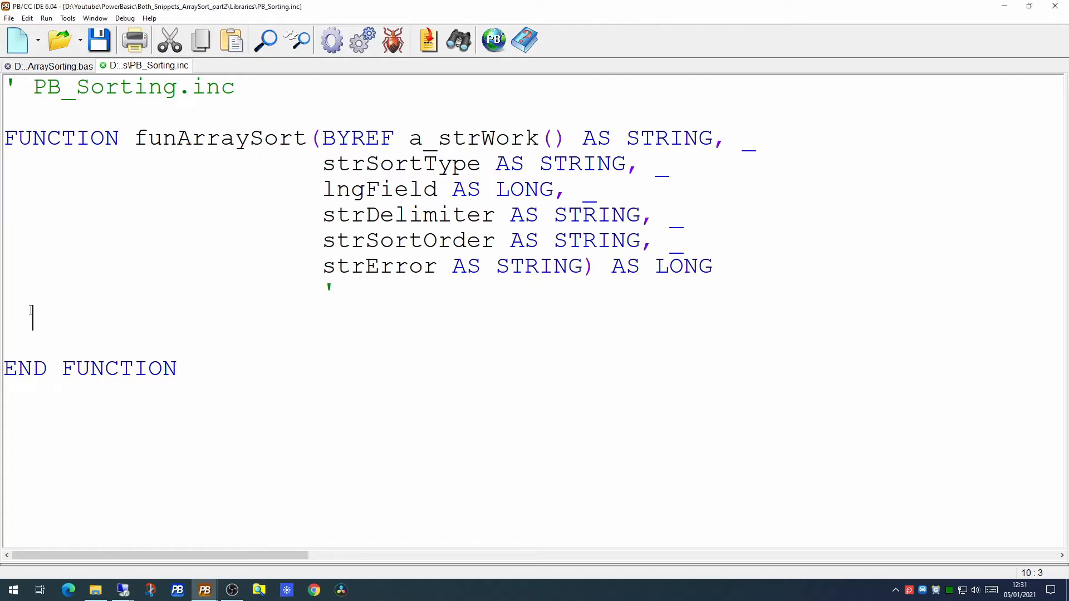
Declare lngMaxRecords, set it to UBOUND(a_strWork), and clear strError
type("LOCAL lngMaxRecords AS LONG")
type("LOCAL lngBaseRecord AS LONG")
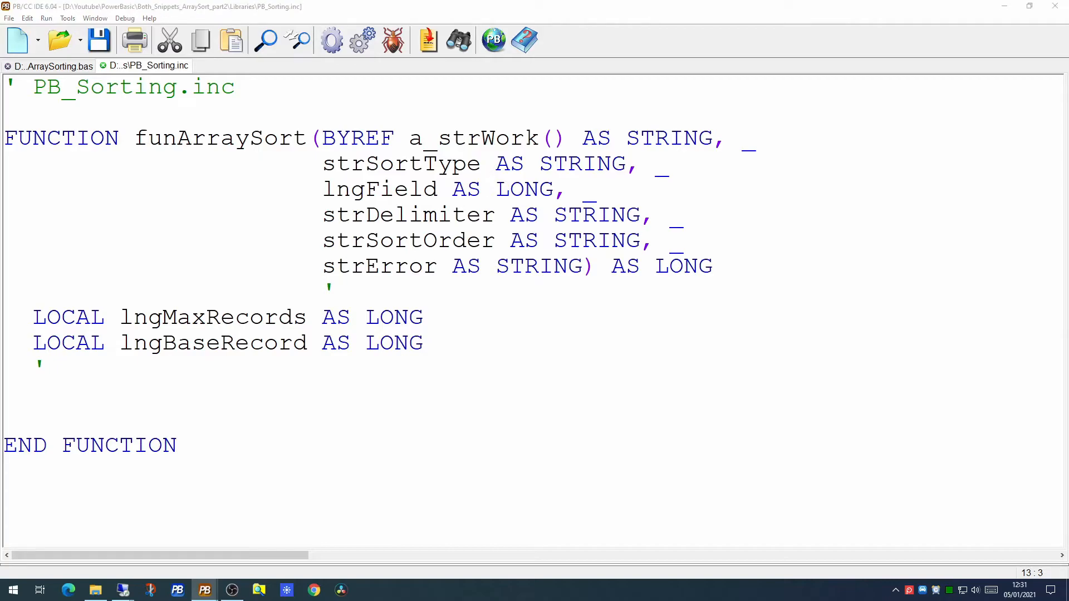
type("lngMaxRecords = UBOUND(a_strWork)")
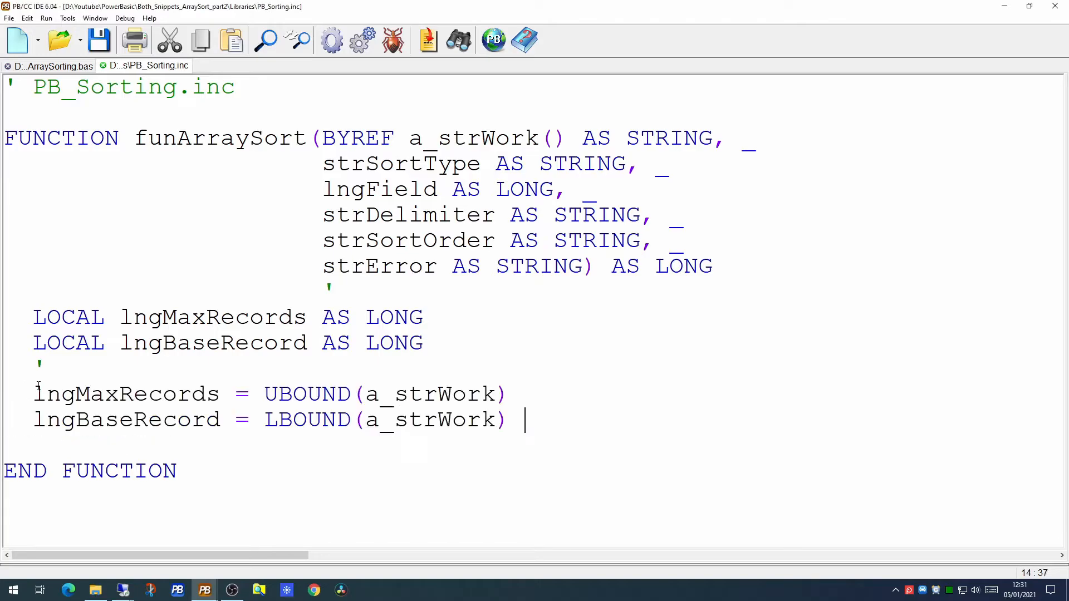
key("enter")
type("'")
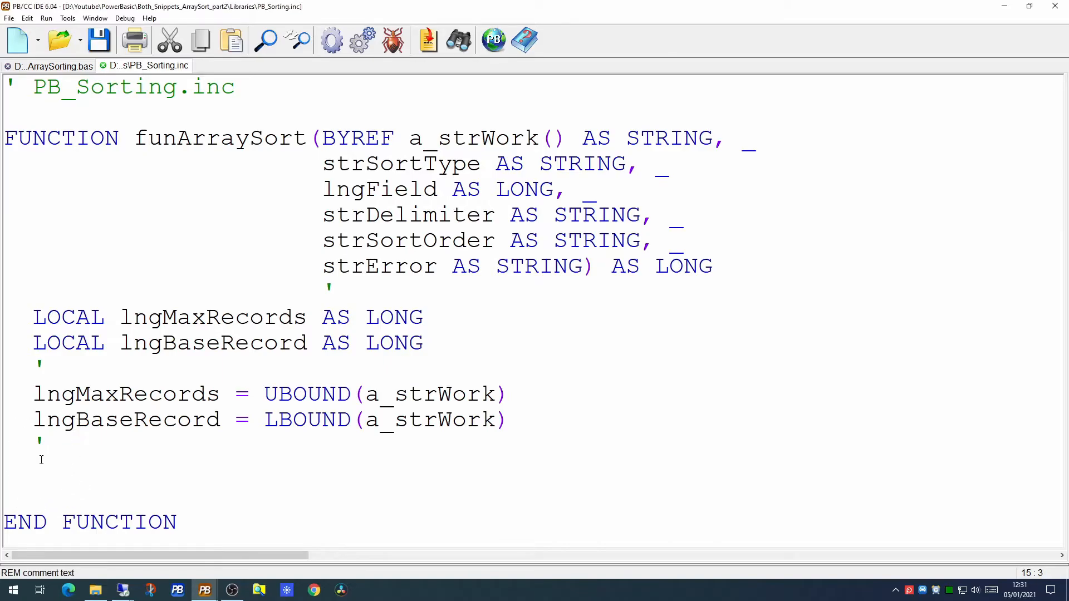
type("strError = \"\"")
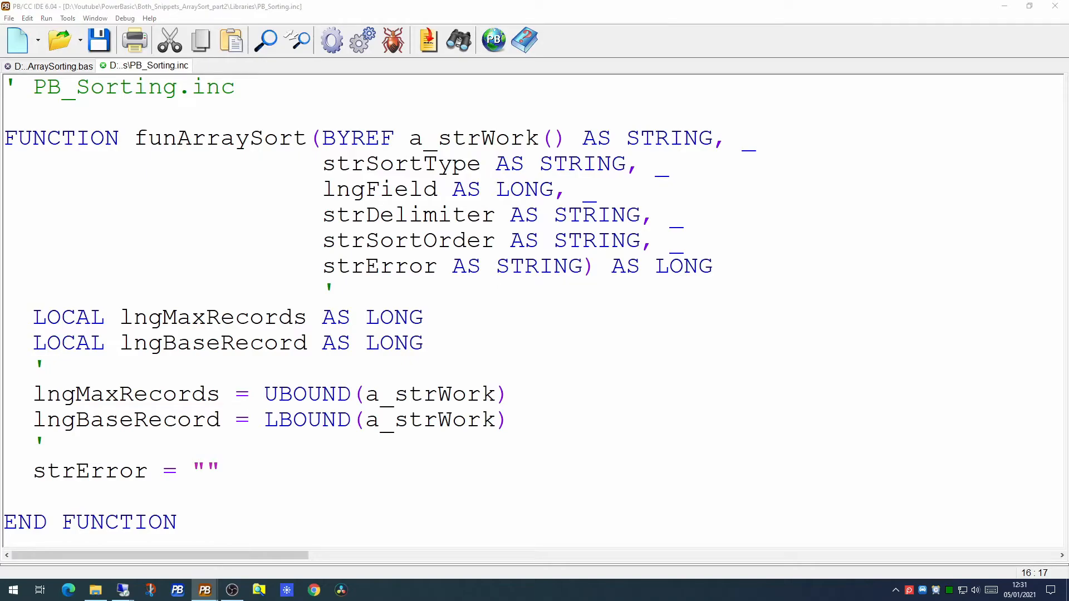
Declare LOCAL lngR AS LONG and replace a comma strDelimiter with an empty string
left_click(440, 343)
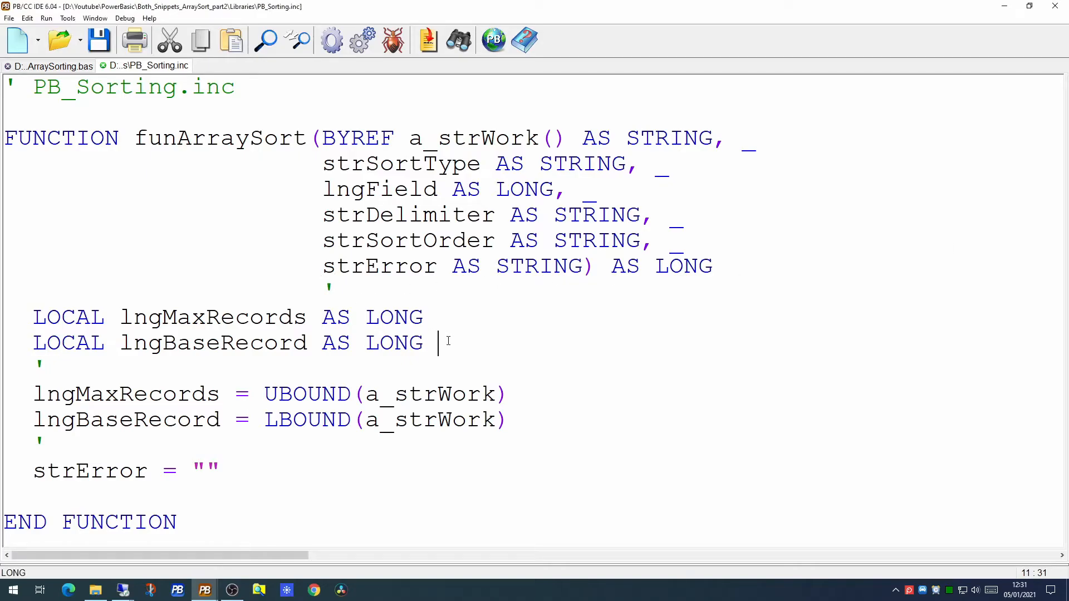
type("LOCAL lngR AS LONG")
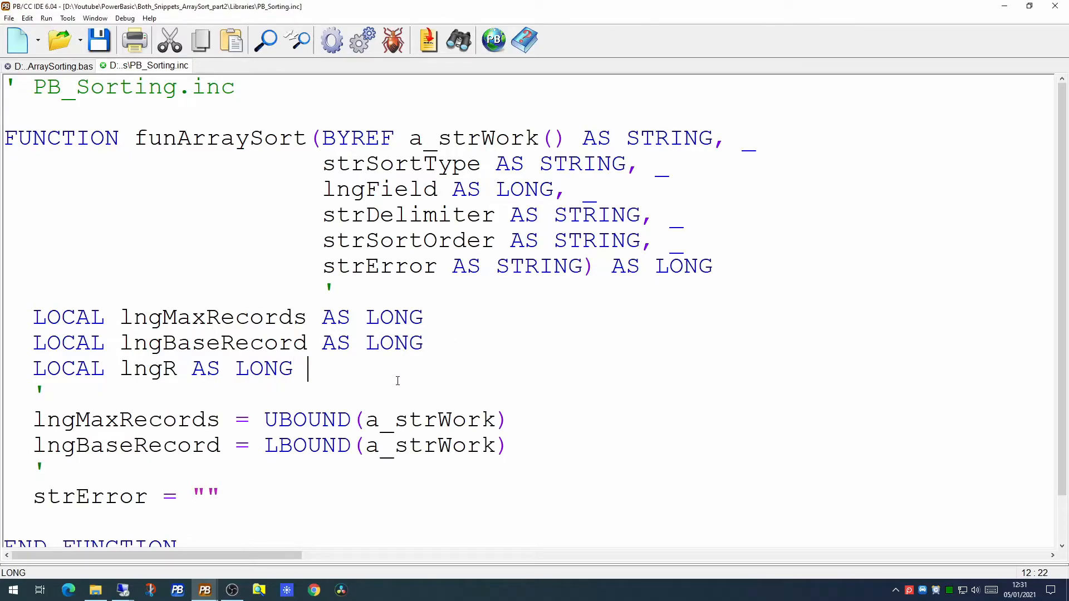
type("IF strDelimiter = \",\" THEN strDelimiter = \"\"")
type("'")
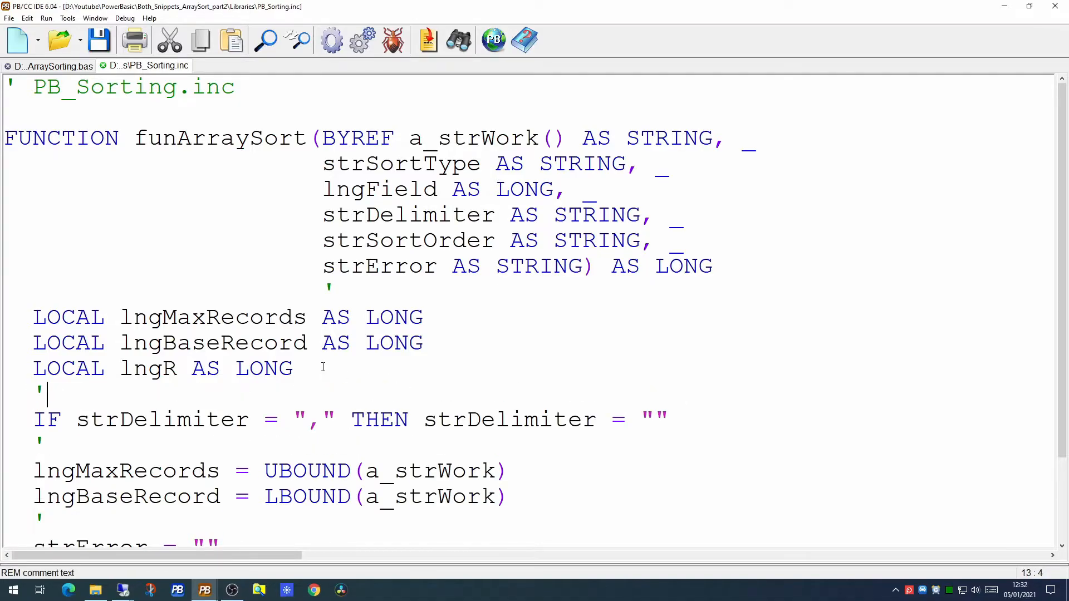
scroll("down", 3)
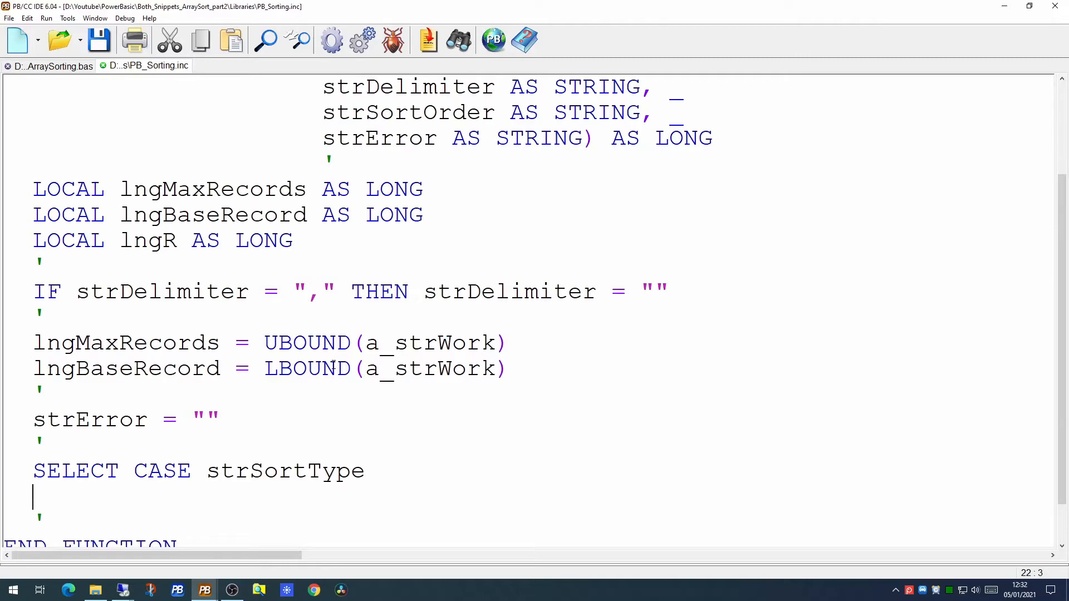
Add CASE STRING looping lngBaseRecord to lngMaxRecords, then ARRAY SORT the tag array with COLLATE UCASE
type("CASE STRING")
type("DIM a_strTagArray(lngBaseRecord TO lngMaxRecords) AS STRING")
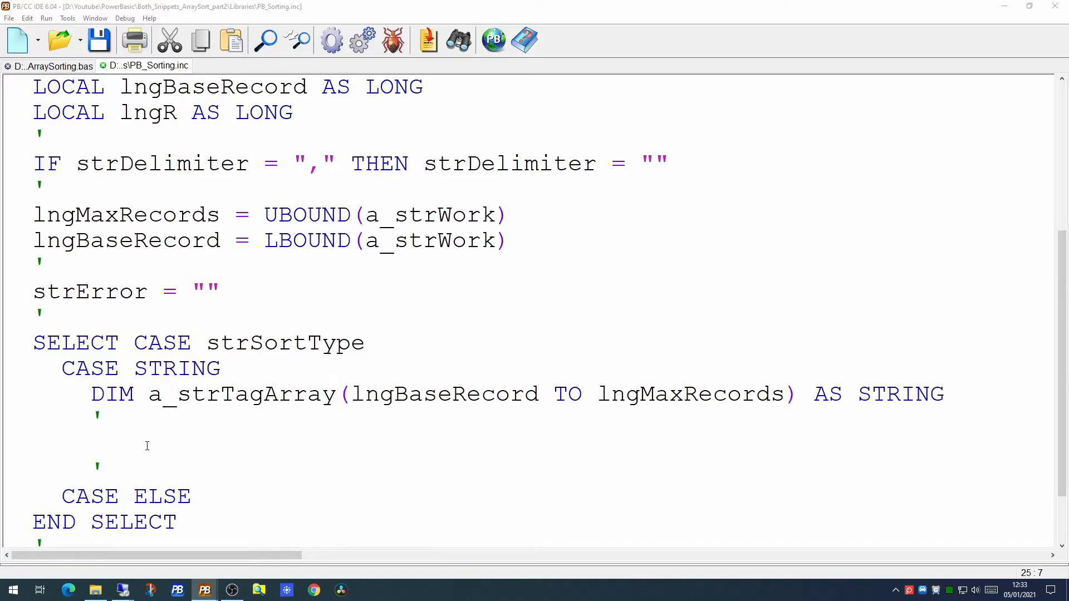
type("FOR lngR = lngBaseRecord TO lngMaxRecords")
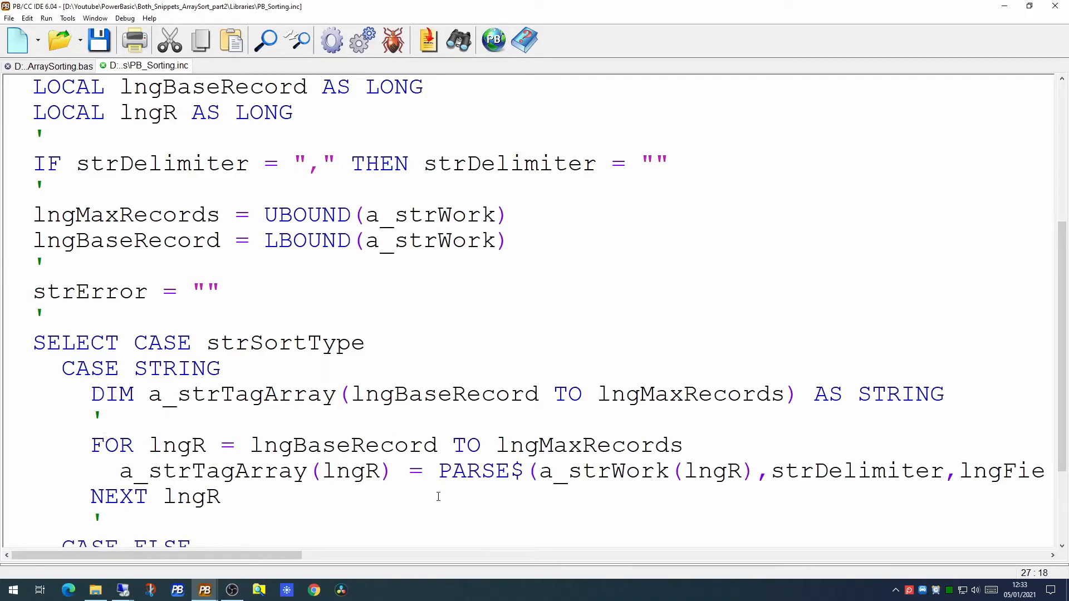
mouse_move(346, 450)
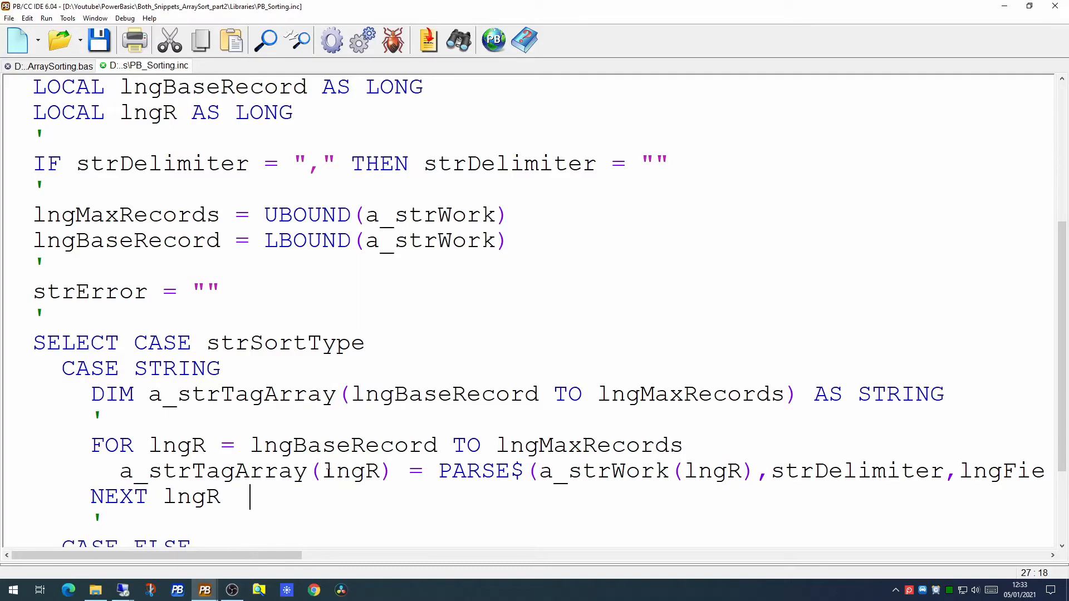
double_click(351, 471)
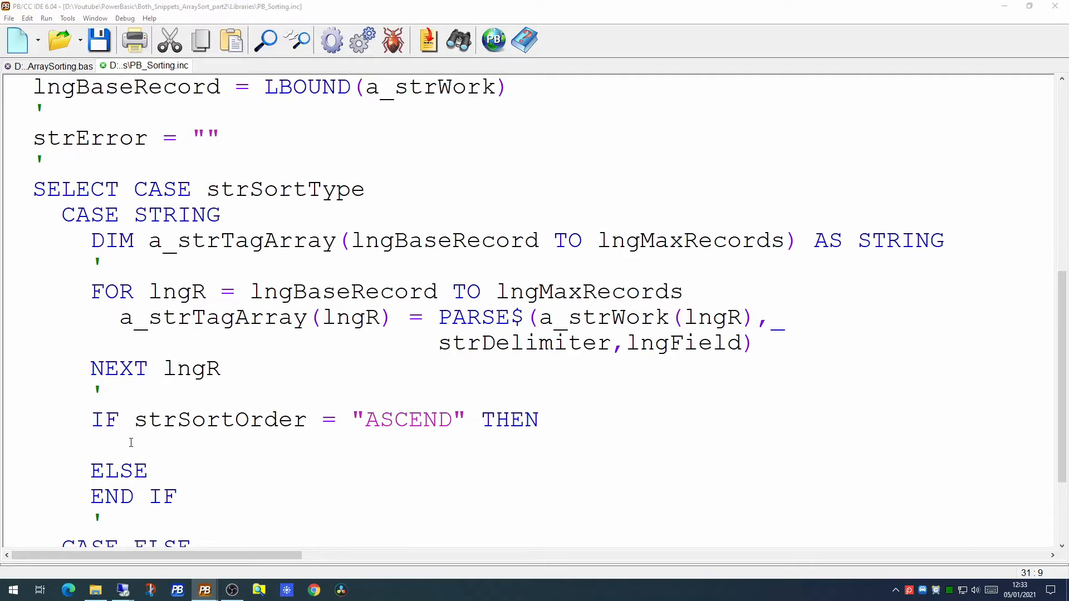
type("ARRAY SORT a_strTagArray(lngBaseRecord), COLLATE UCASE, _")
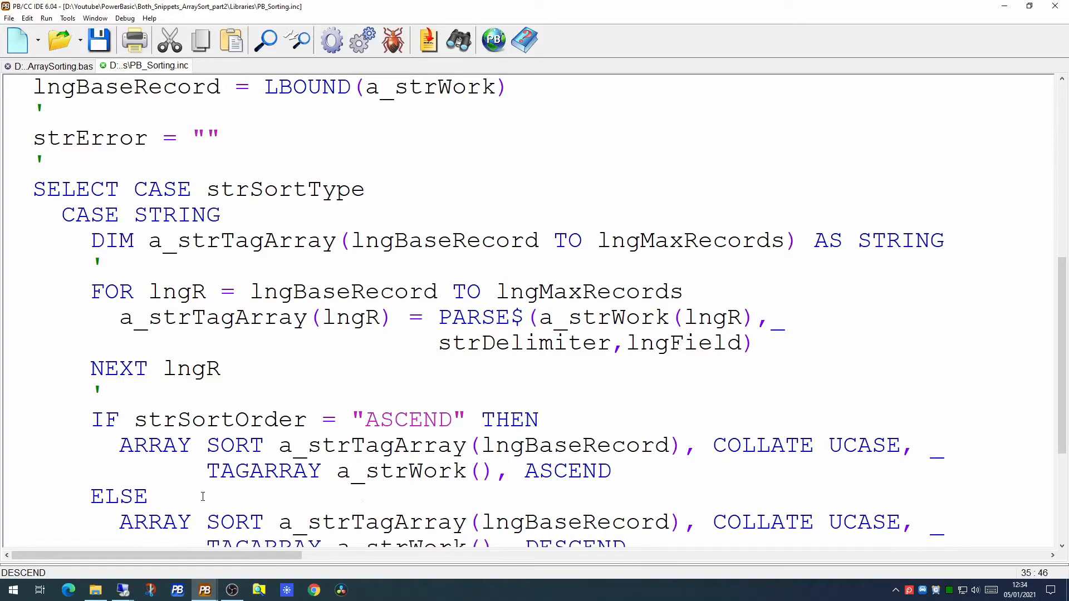
scroll("down", 3)
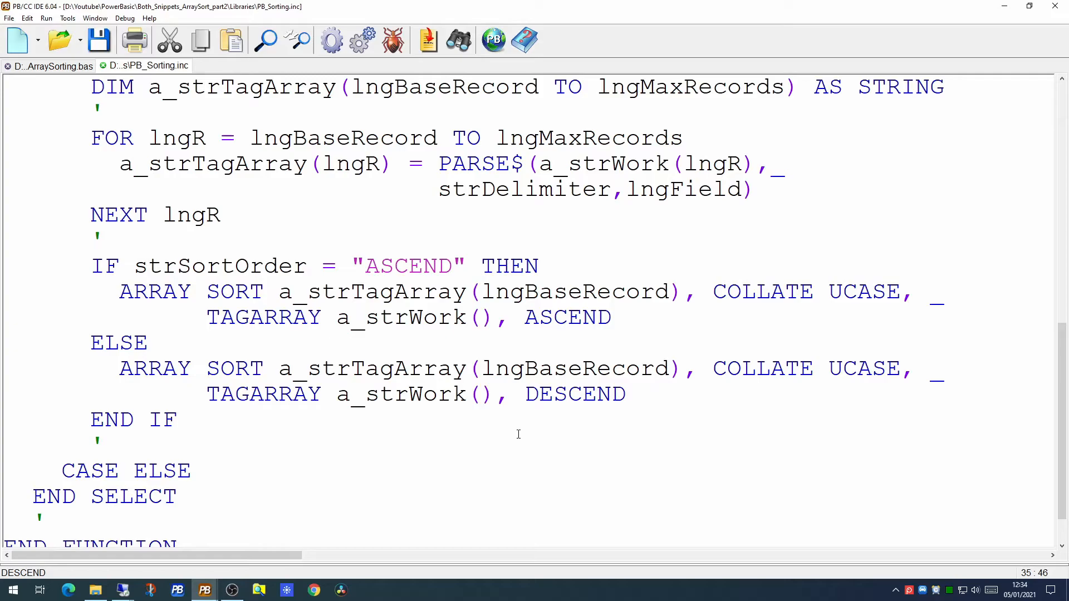
mouse_move(559, 357)
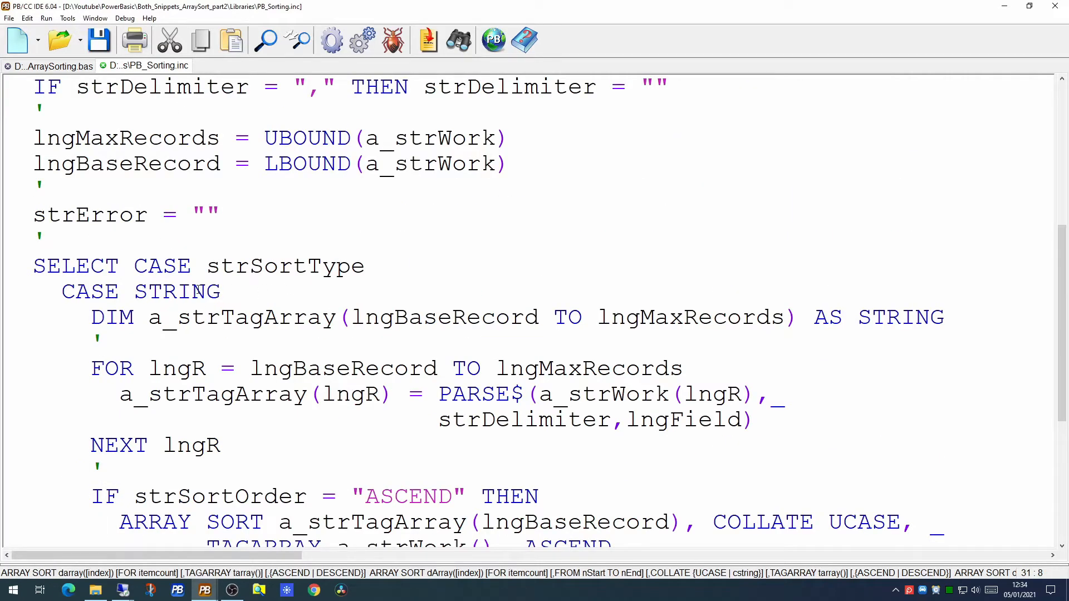
Quote the "STRING" case label and add a LONG case sorting VAL-converted field values
type("\"string")
type("CASE \"LONG\"")
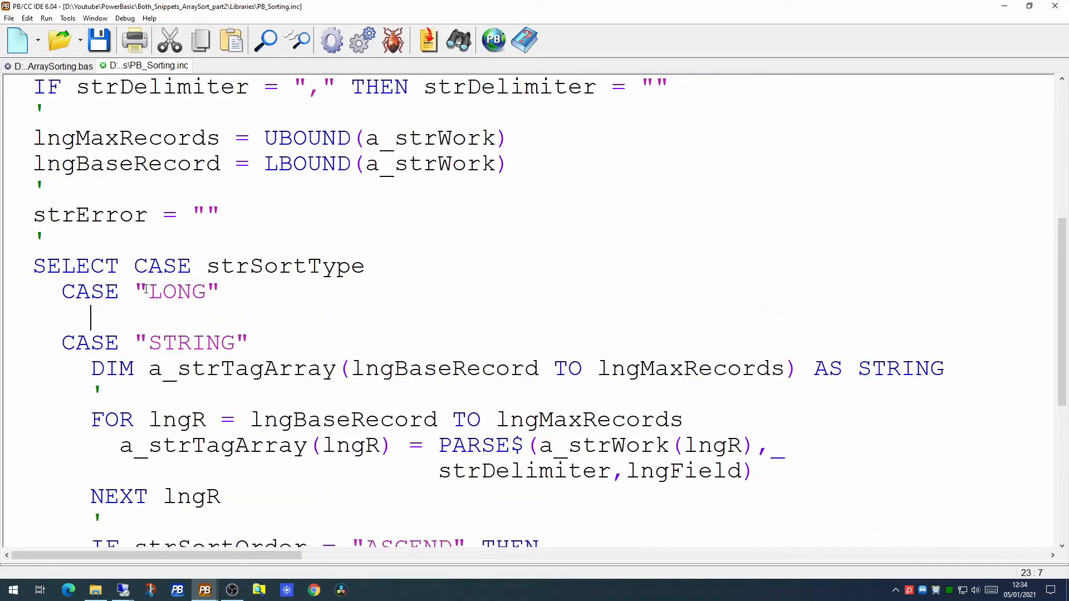
mouse_move(836, 246)
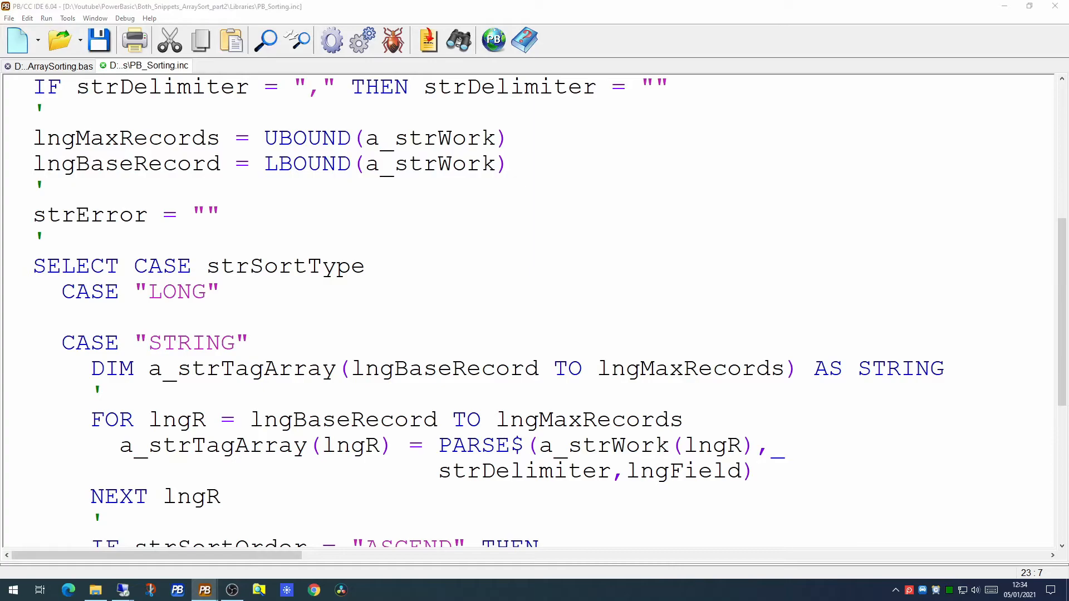
mouse_move(418, 268)
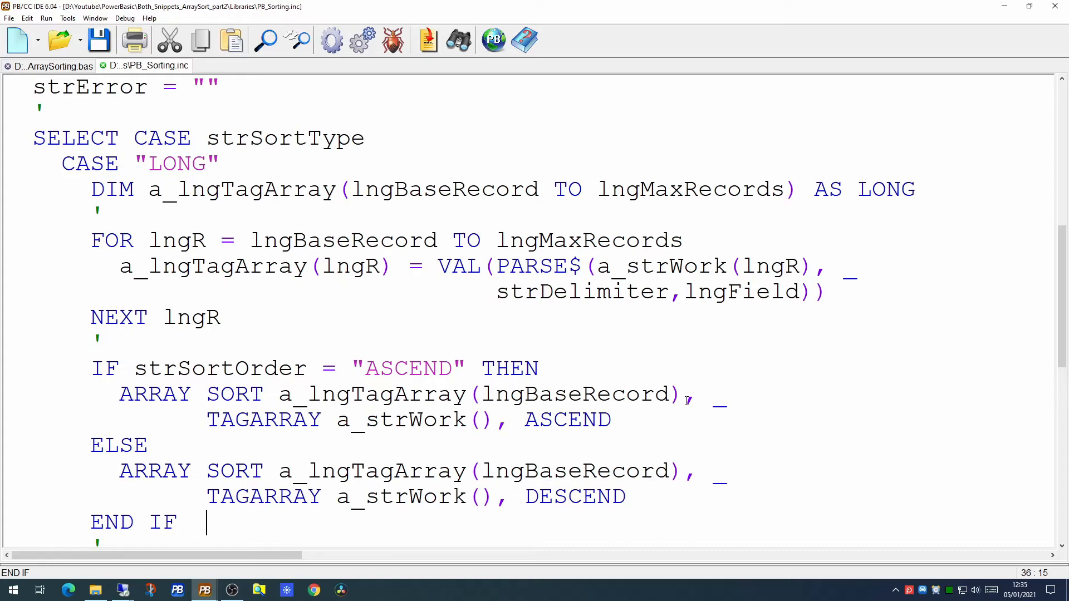
scroll("down", 3)
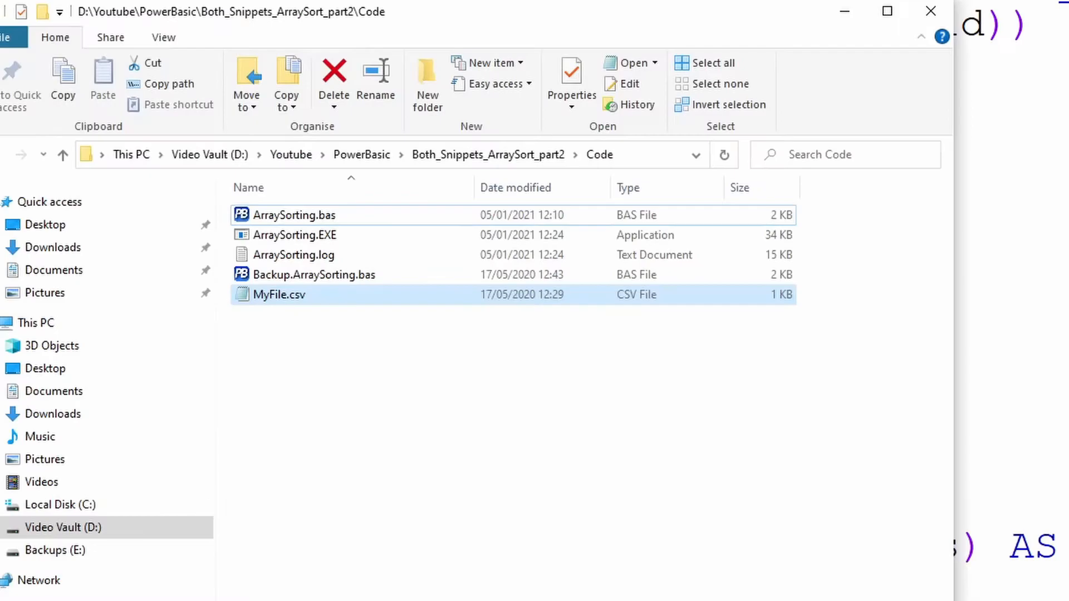
Strip leading zeros from account numbers 0132 and 0067, save MyFile.csv, and close Notepad
double_click(279, 294)
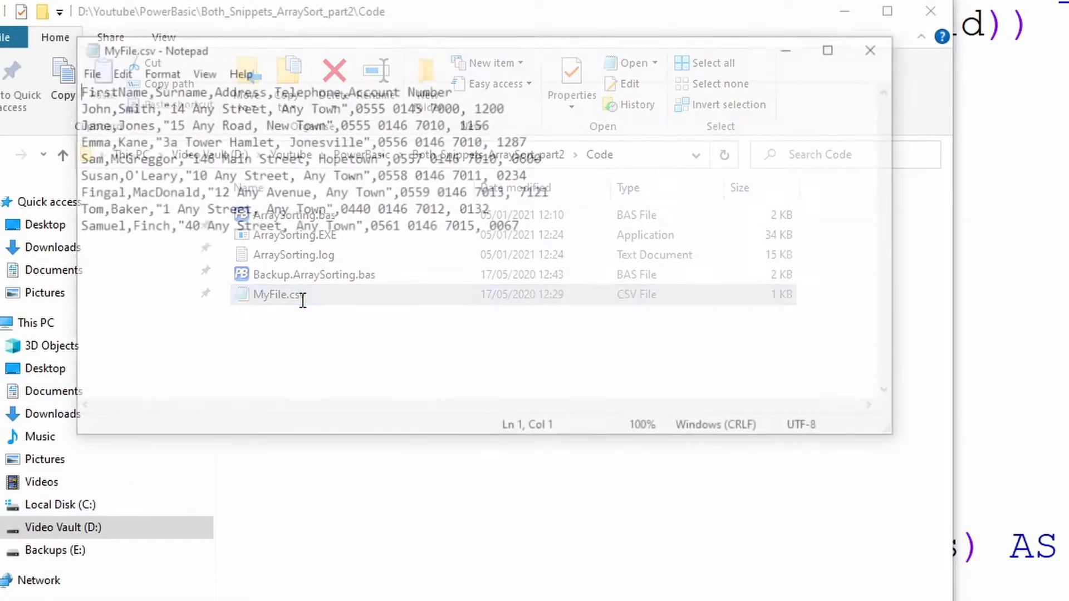
left_click(150, 47)
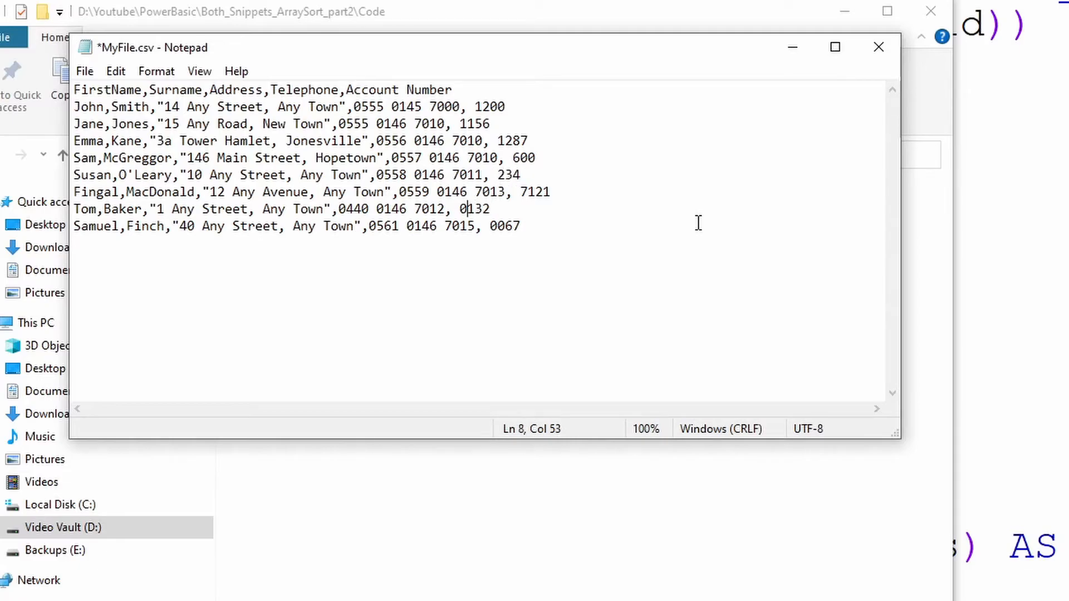
key("Backspace")
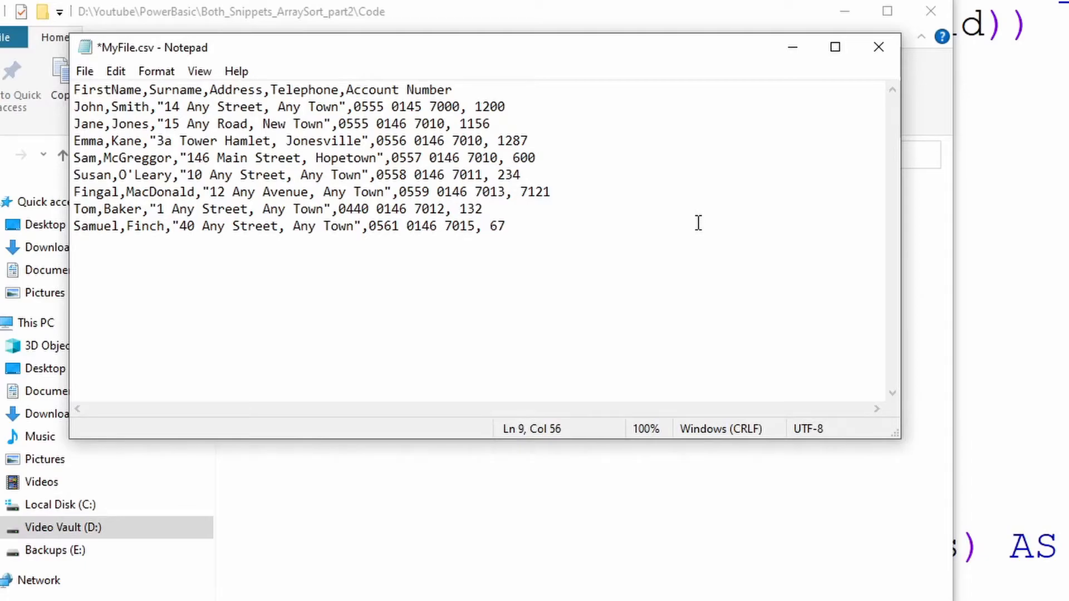
left_click(84, 71)
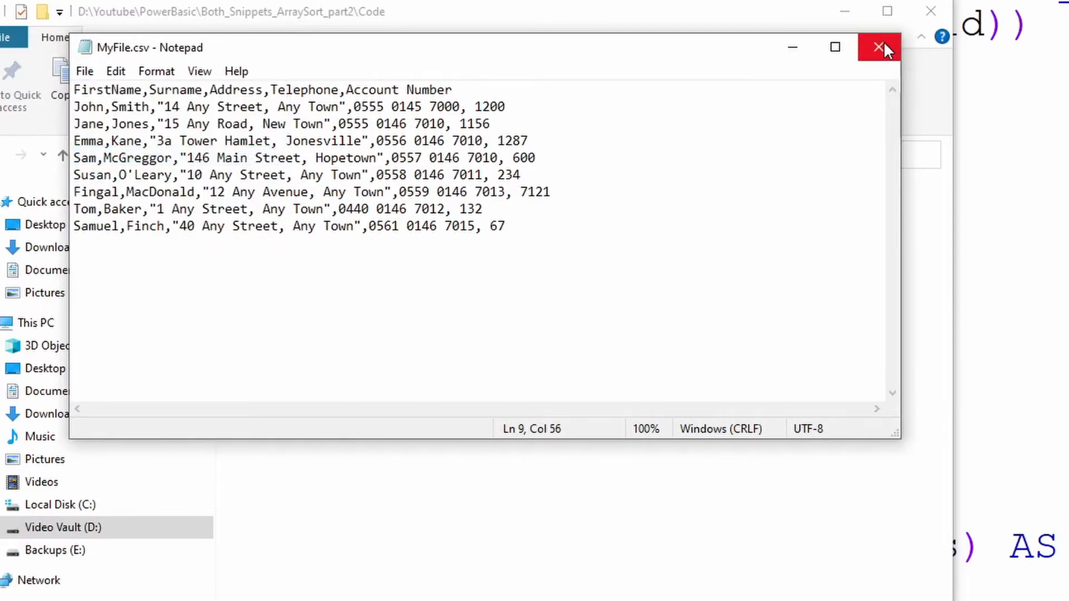
left_click(880, 47)
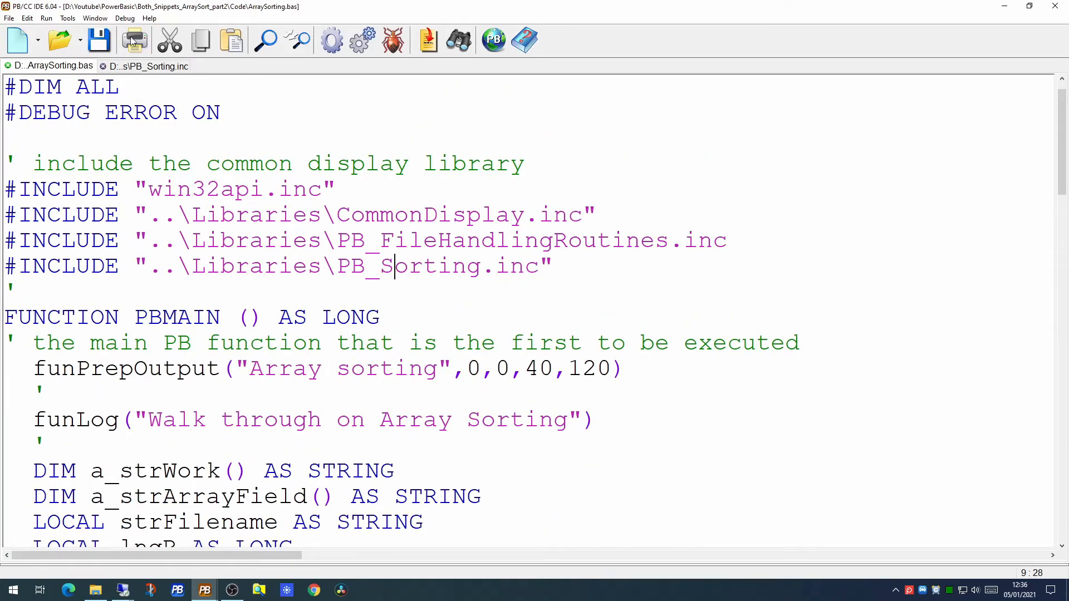
Compile ArraySorting, dismiss the build success message, and select the LONG sort type value
left_click(331, 39)
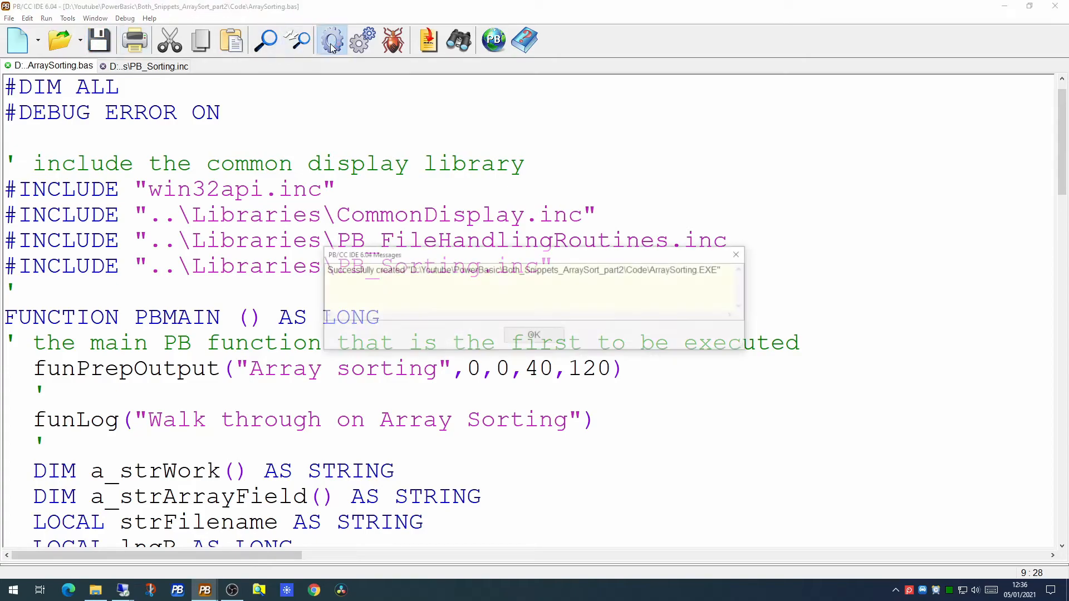
left_click(534, 334)
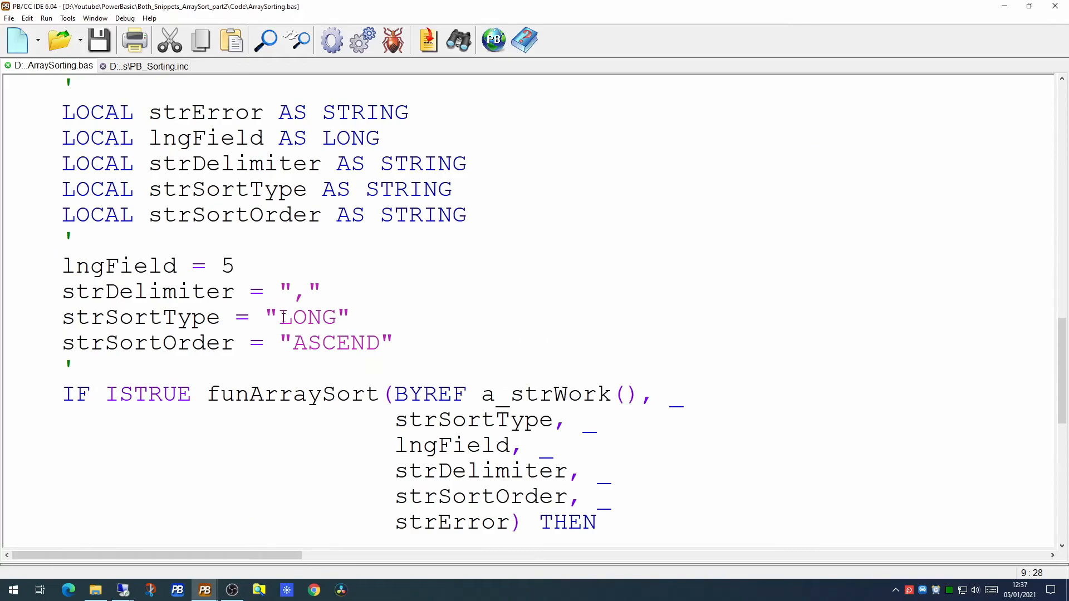
double_click(306, 317)
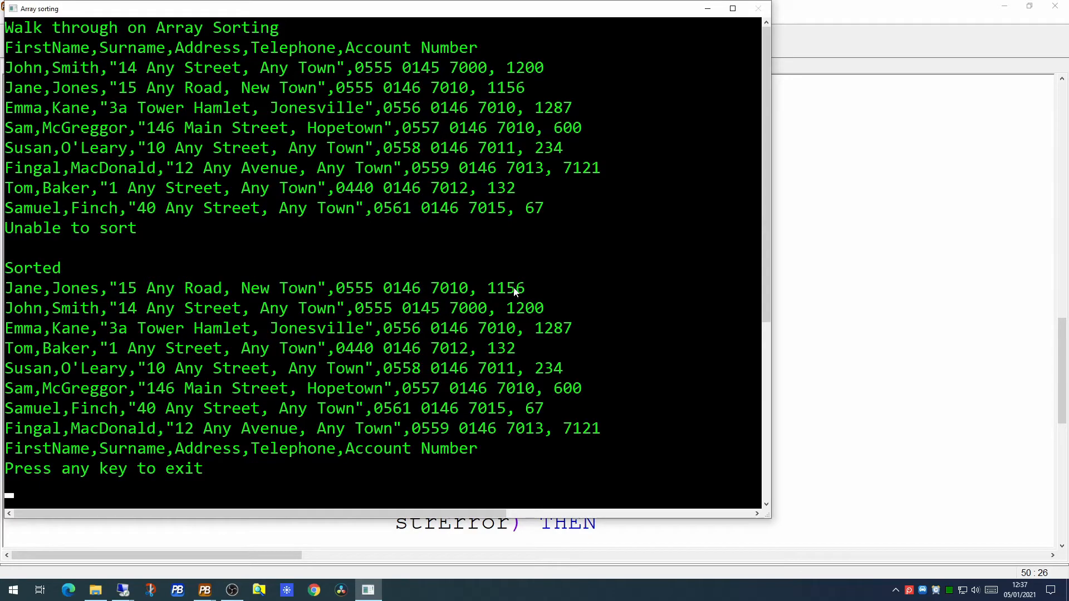
mouse_move(496, 297)
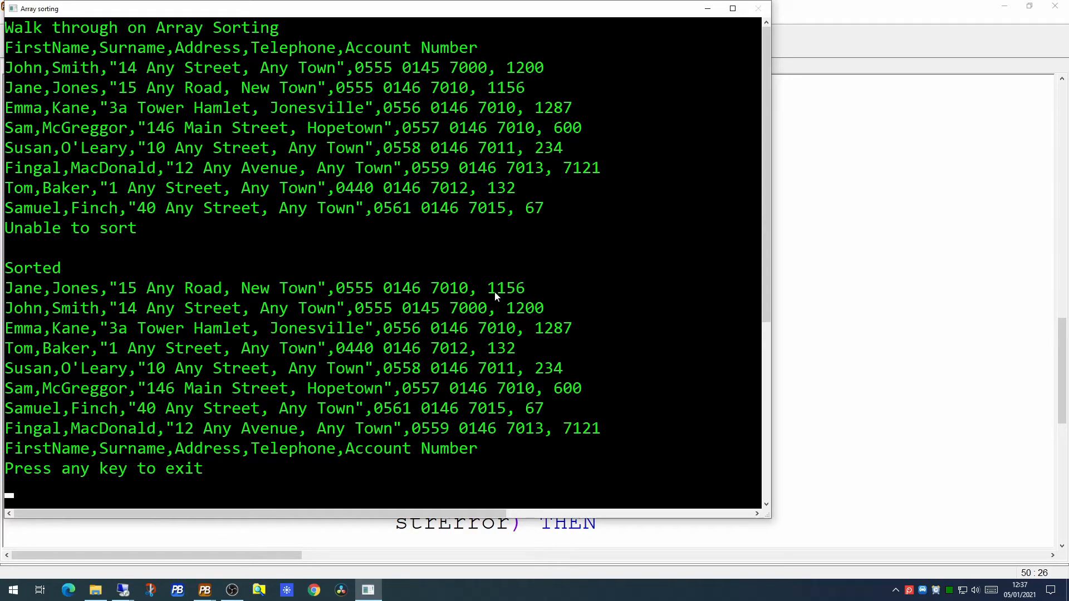
mouse_move(514, 314)
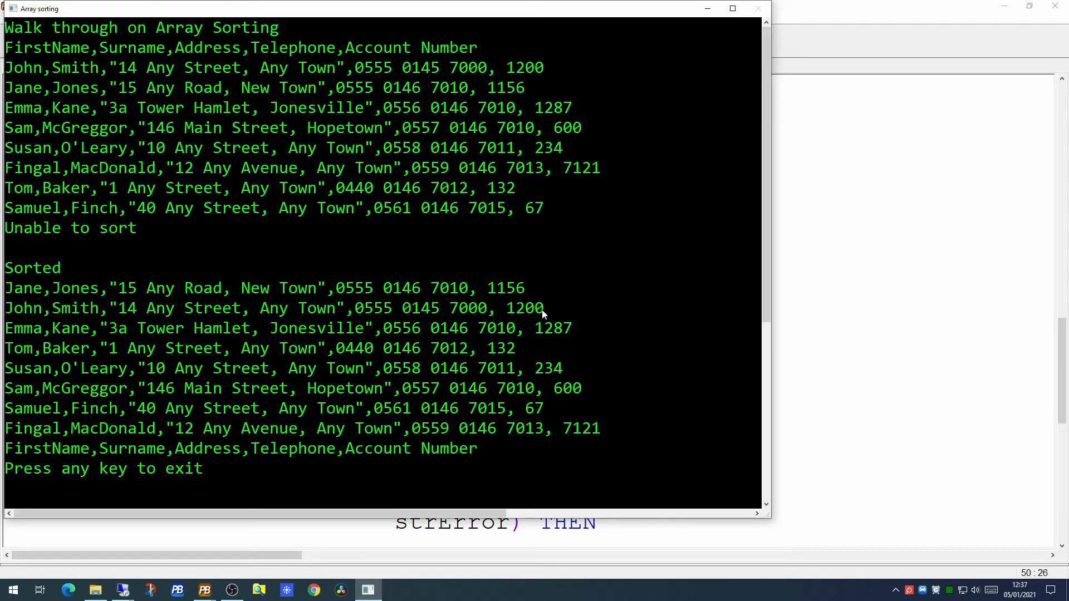
mouse_move(568, 333)
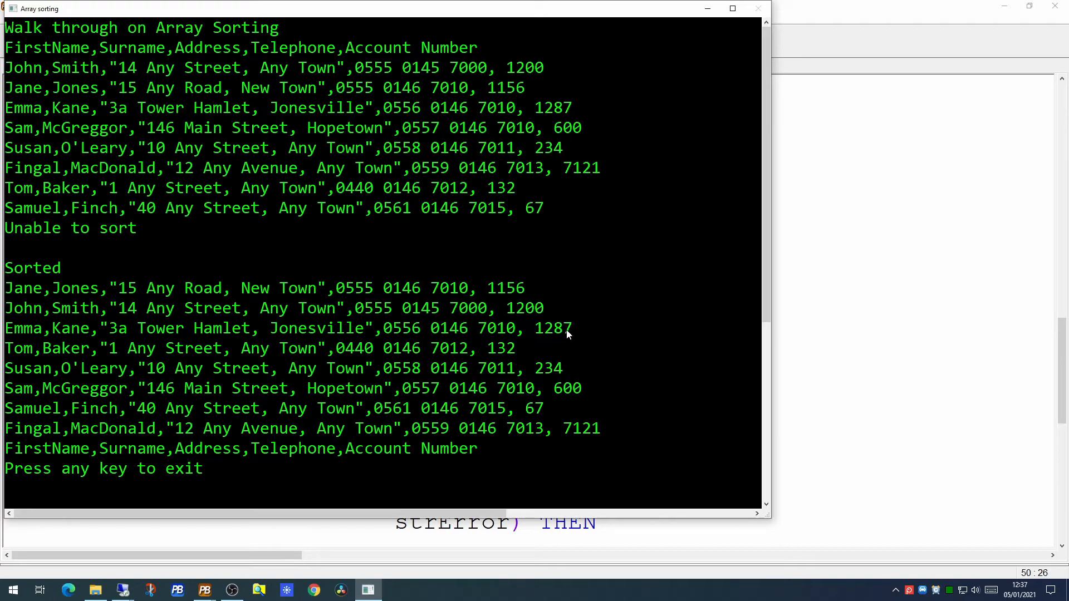
mouse_move(497, 355)
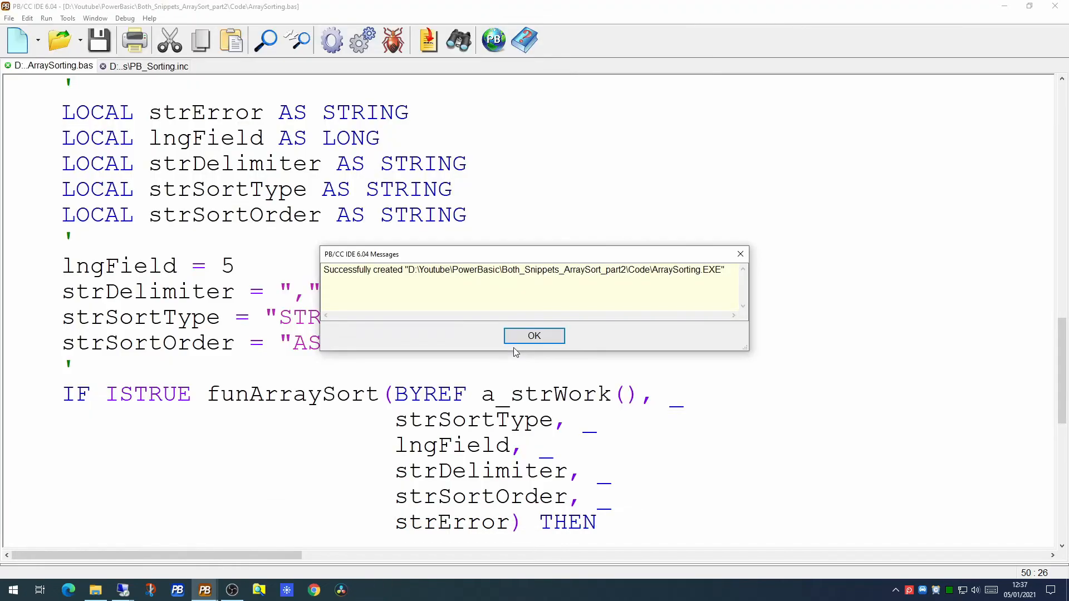
Dismiss the build message, check the STRING sort type, and return to PB_Sorting.inc
left_click(534, 335)
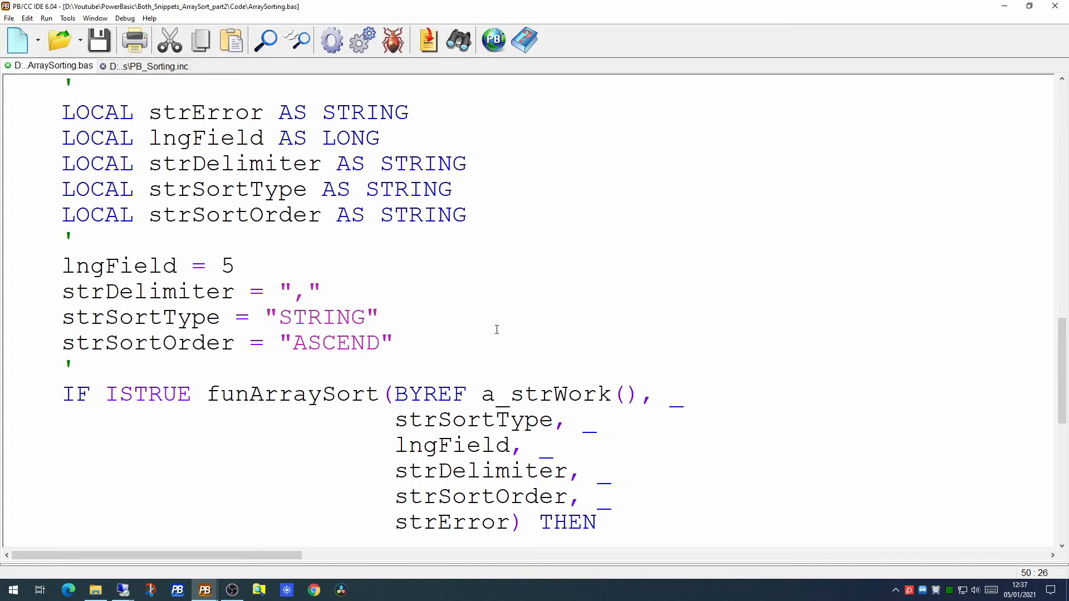
left_click(367, 317)
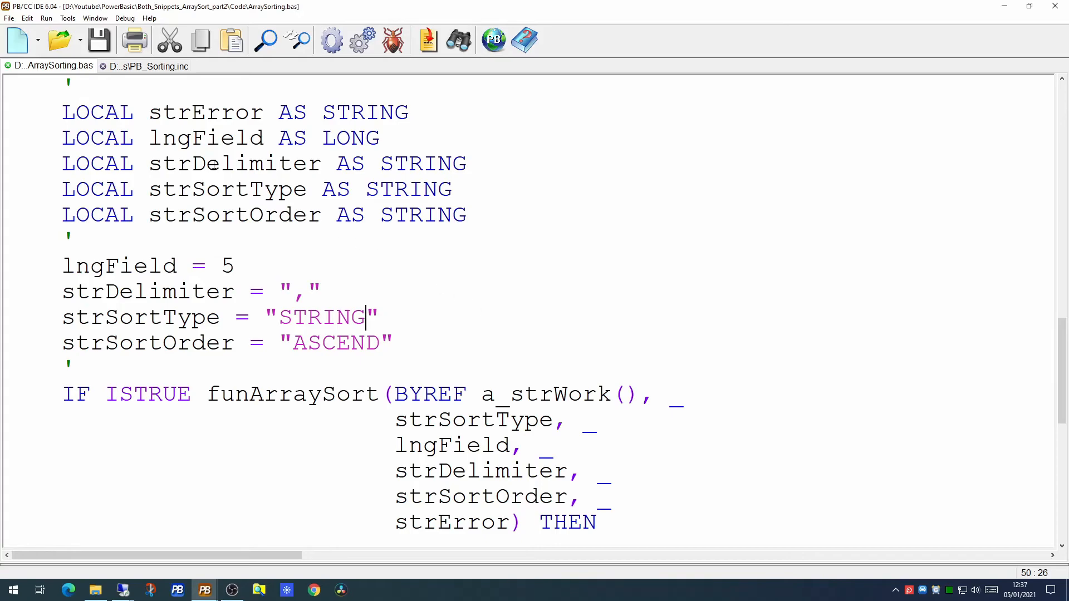
left_click(147, 66)
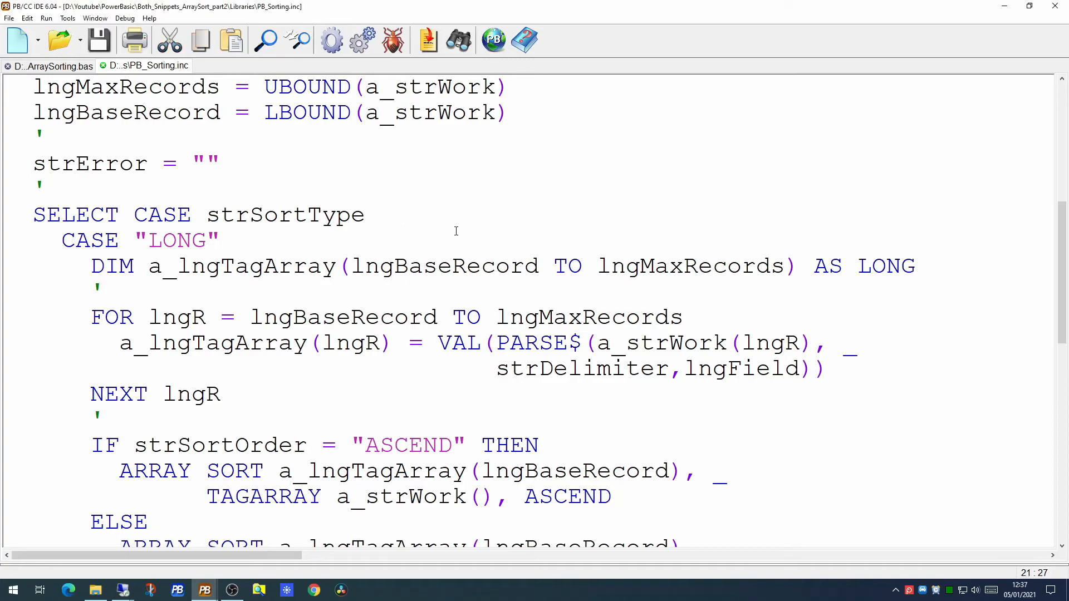
Insert a CASE "SINGLE" block after SELECT CASE, splitting its PARSE$ line with " _"
left_click(380, 214)
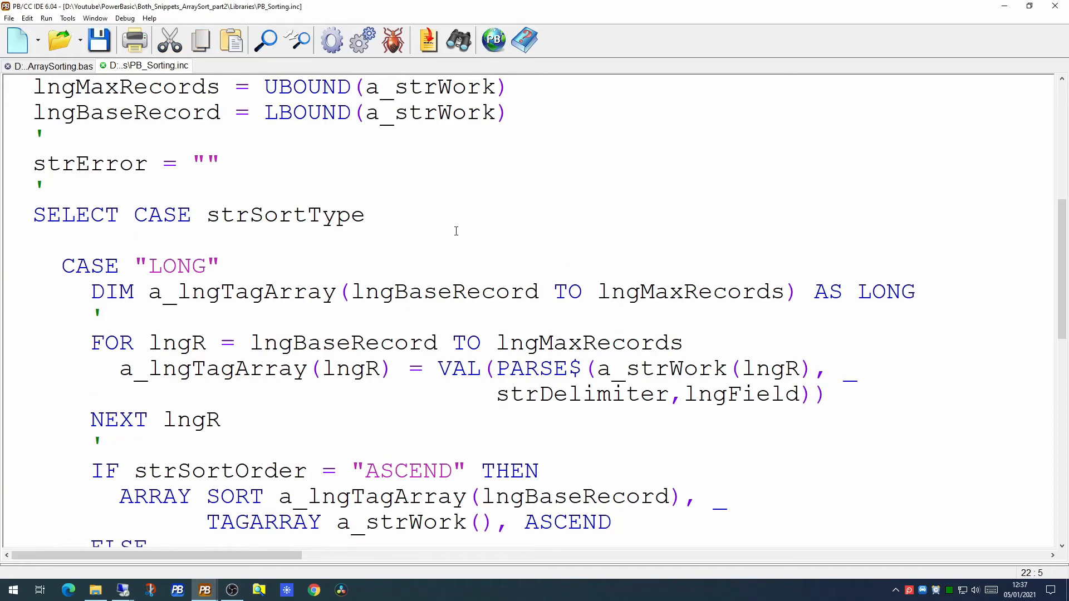
scroll("down", 3)
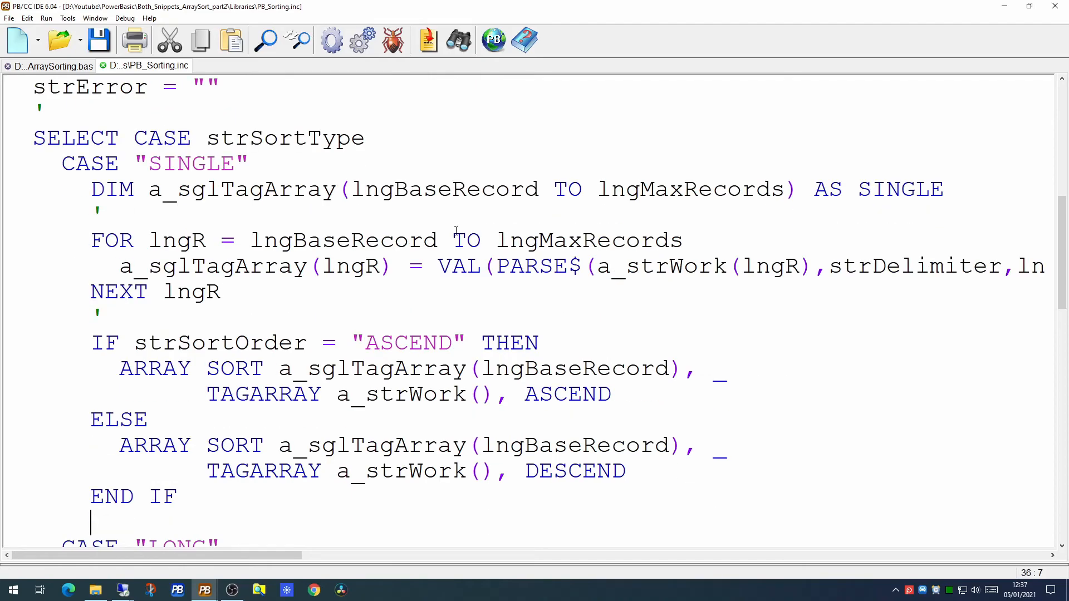
scroll("down", 3)
type("'")
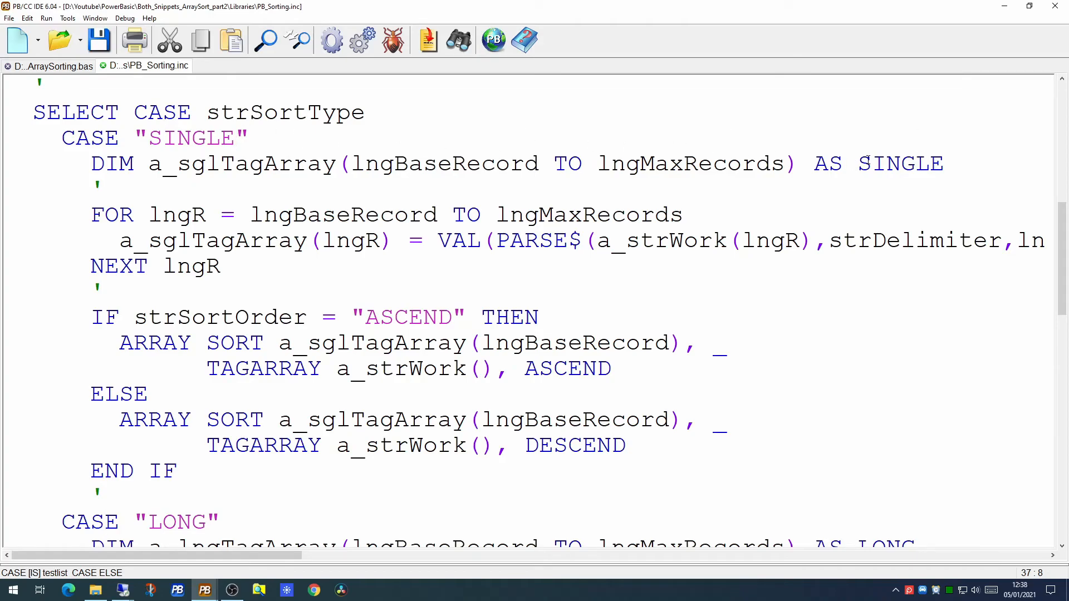
left_click(827, 240)
type(" _")
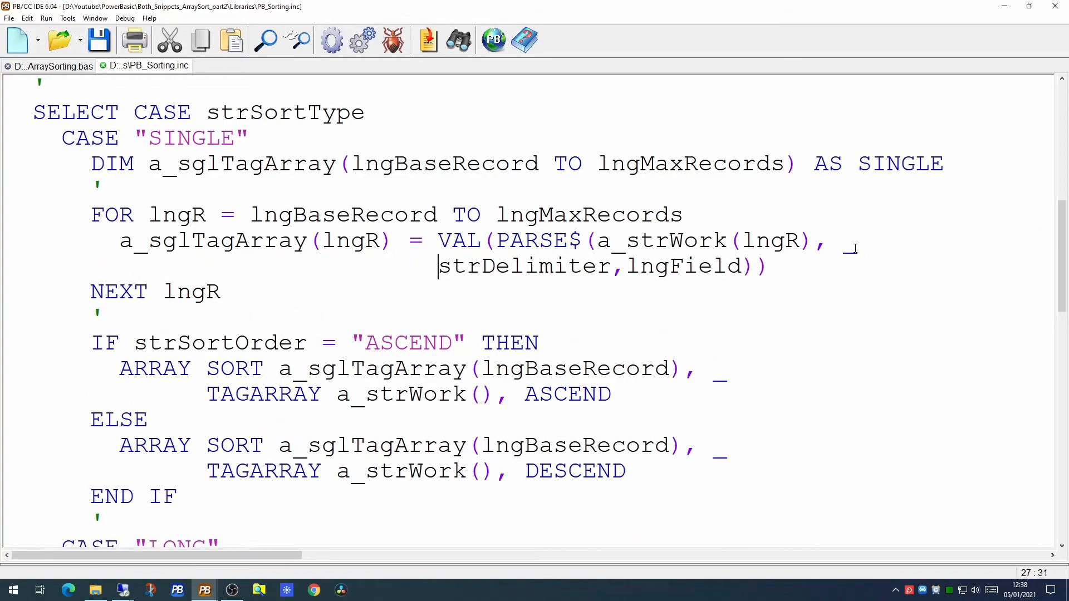
scroll("down", 3)
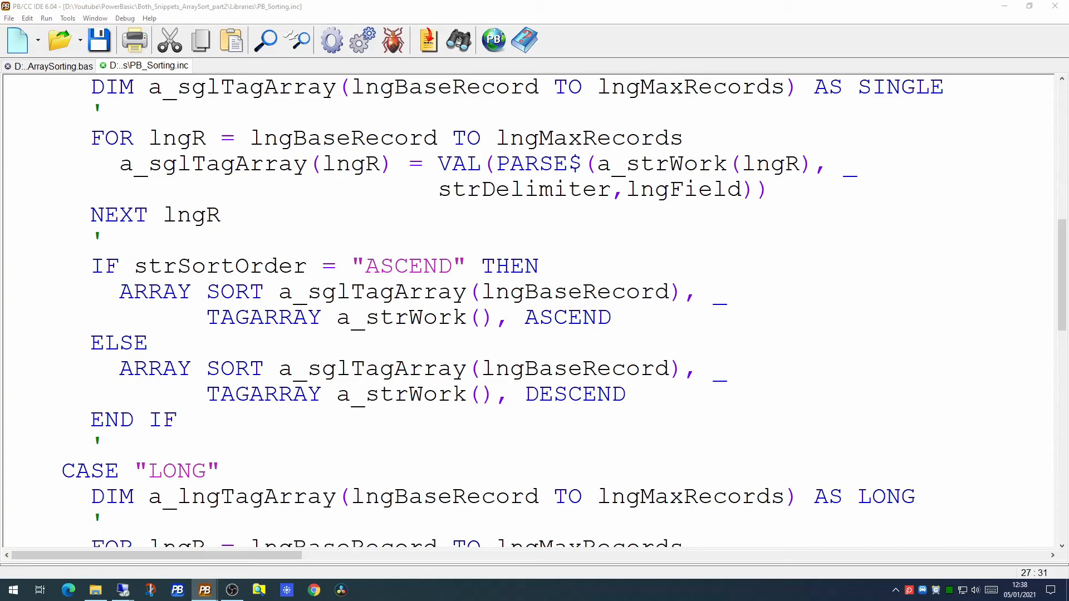
scroll("down", 3)
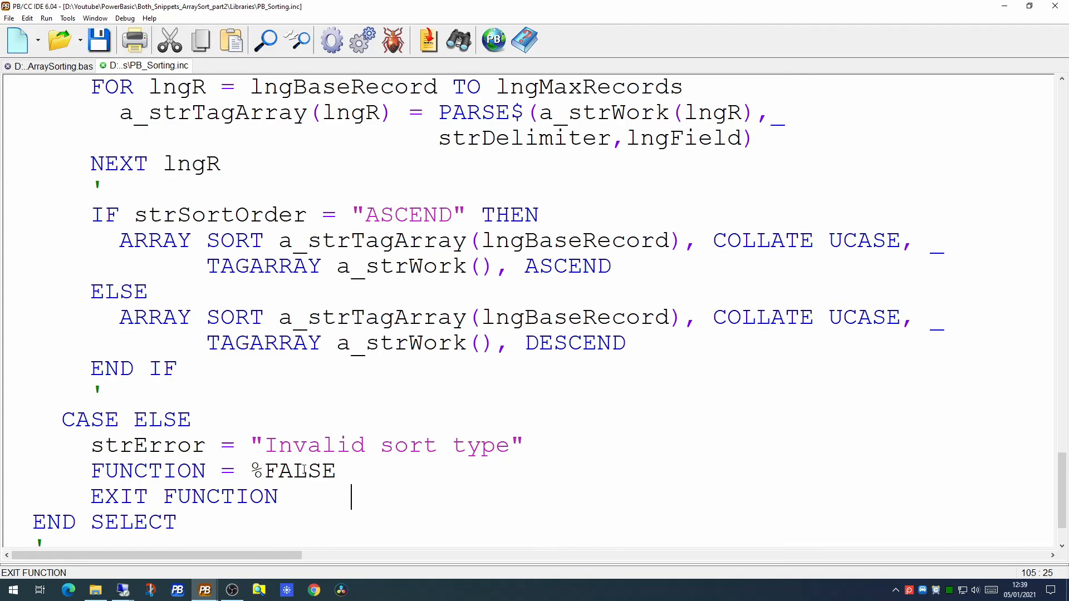
Type FUNCTION = %TRUE after END SELECT in funArraySort
scroll("down", 3)
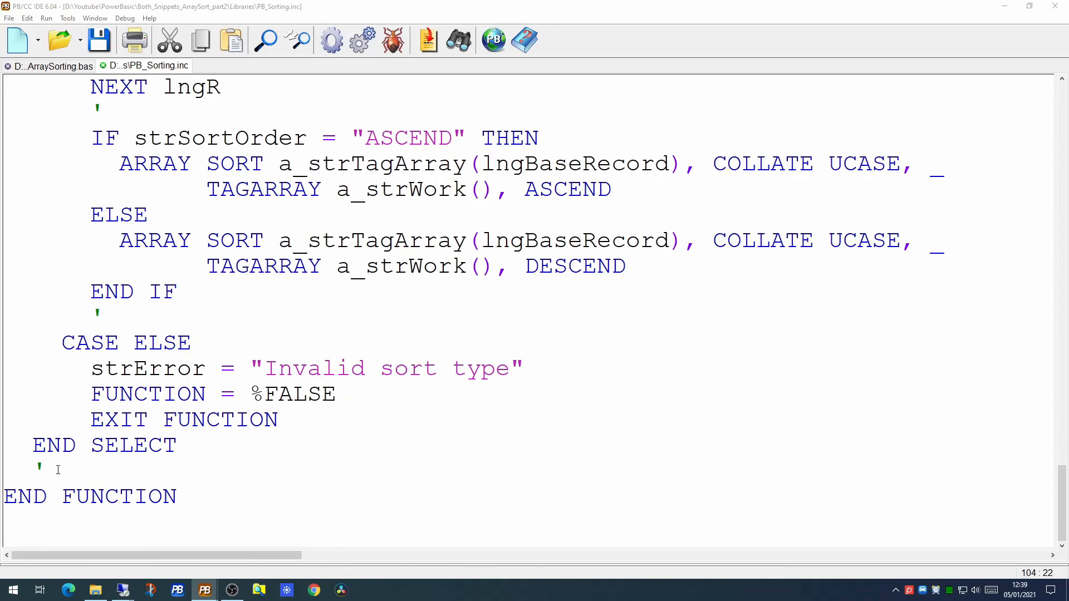
type("FUNCTION = %TRUE")
type("'")
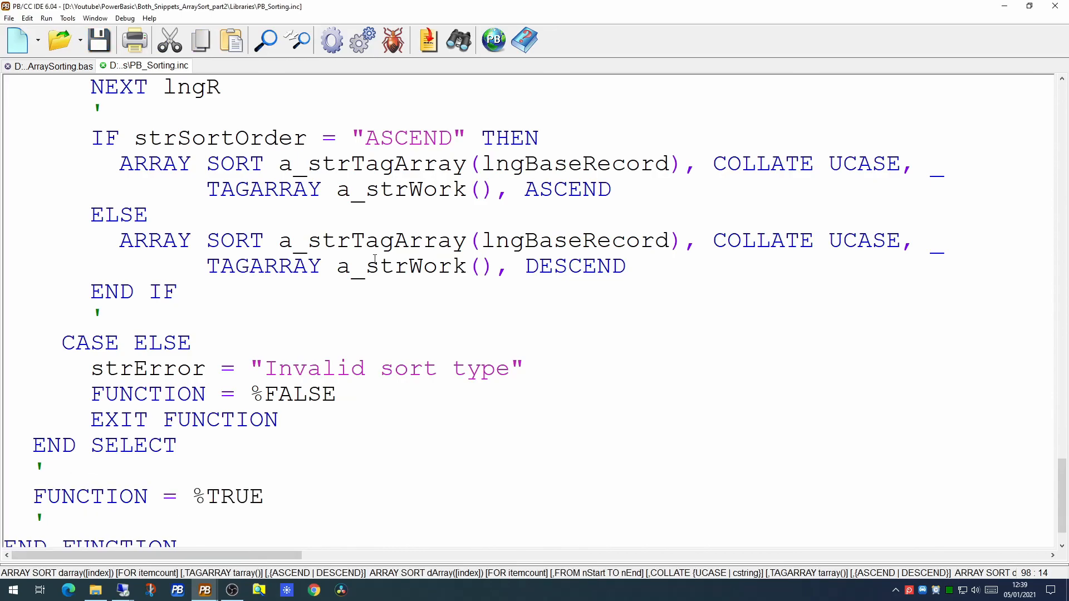
scroll("down", 3)
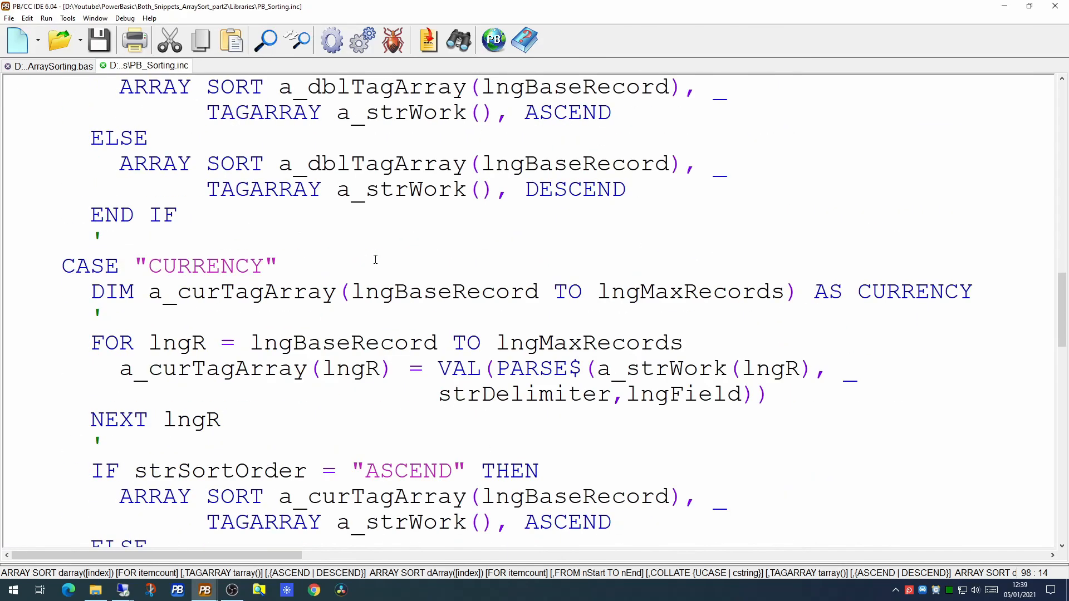